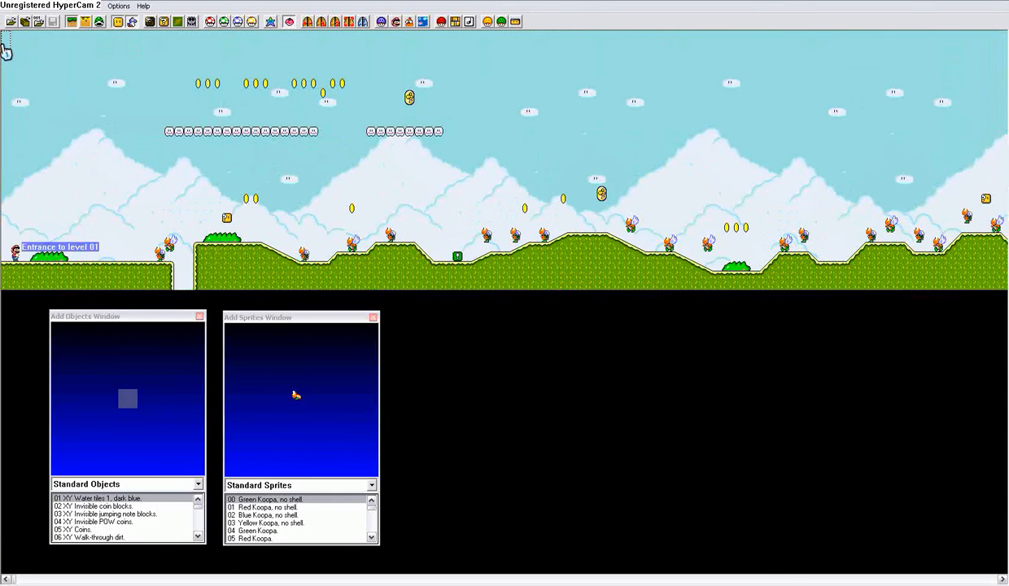
mouse_move(73, 77)
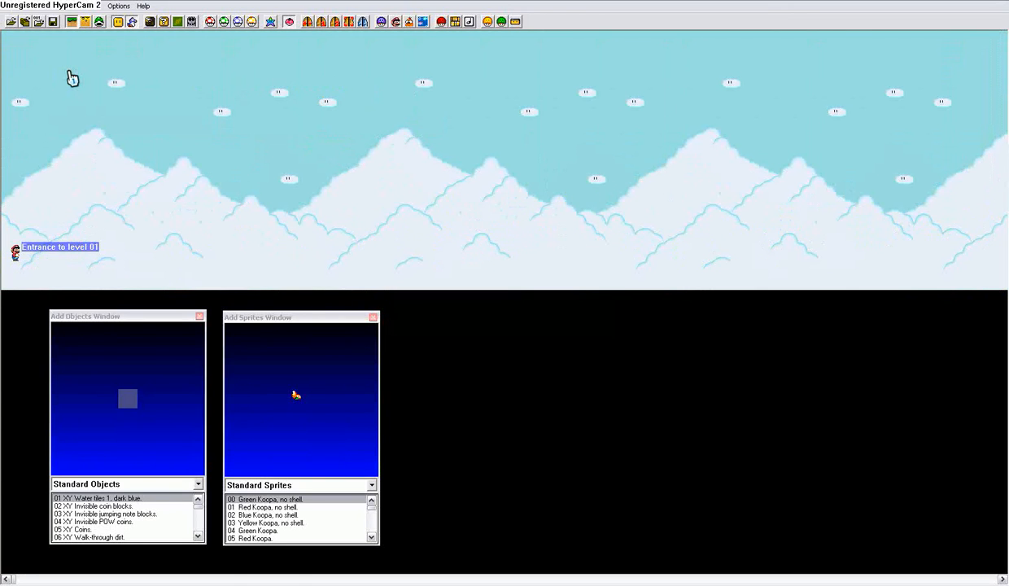
mouse_move(363, 22)
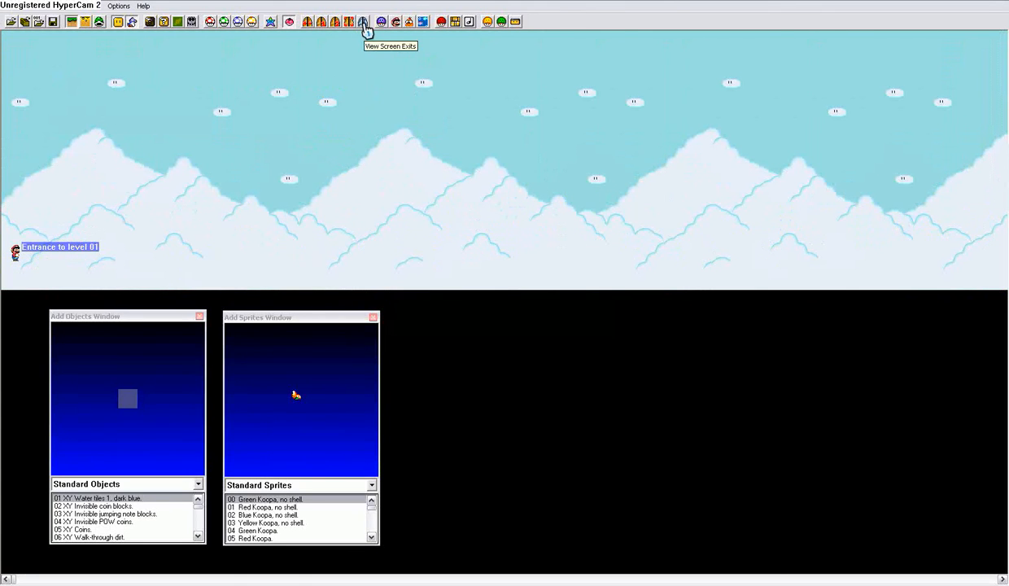
Turn on View Screen Exits to display the numbered screen boundaries
click(363, 21)
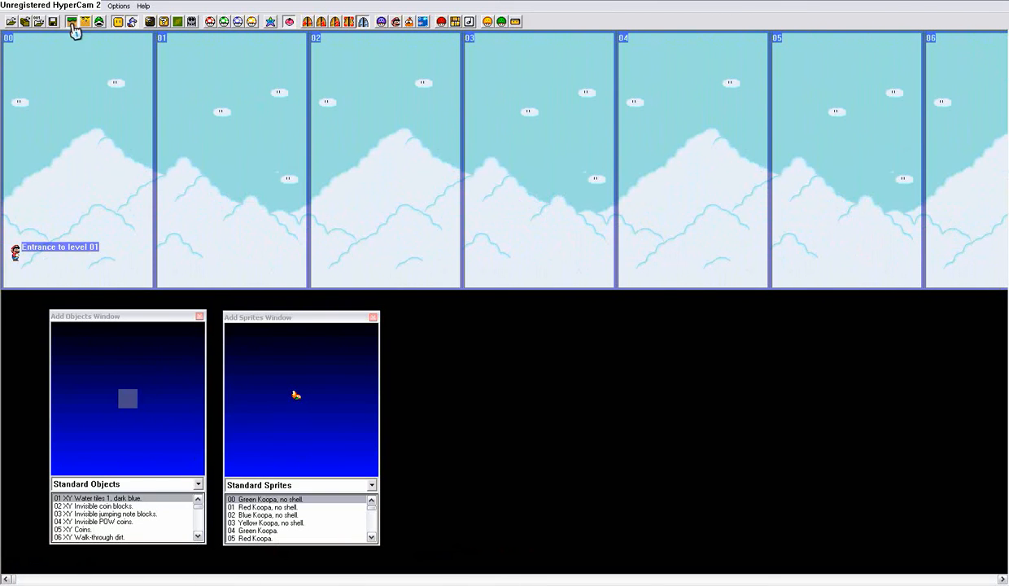
mouse_move(244, 155)
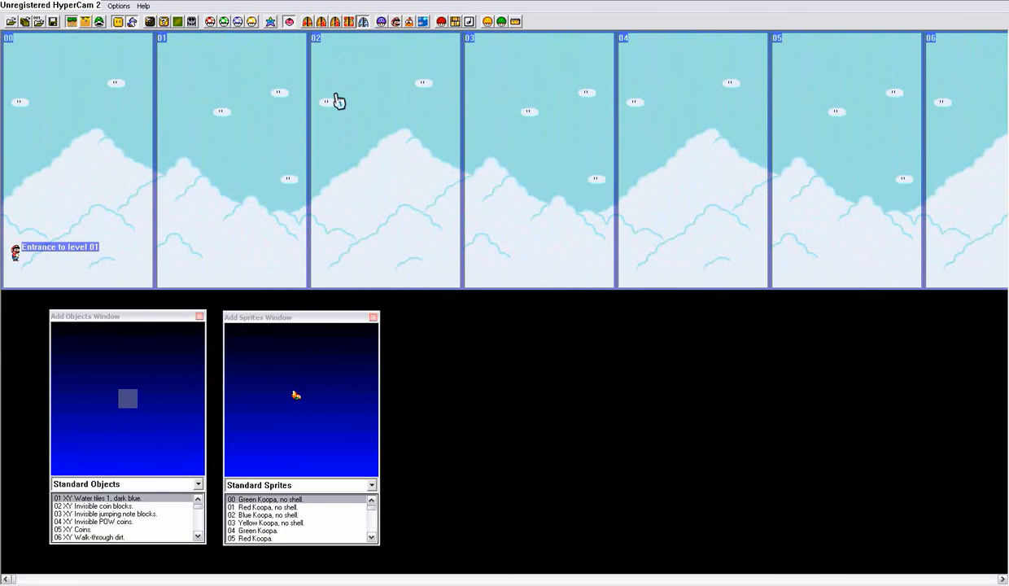
mouse_move(316, 84)
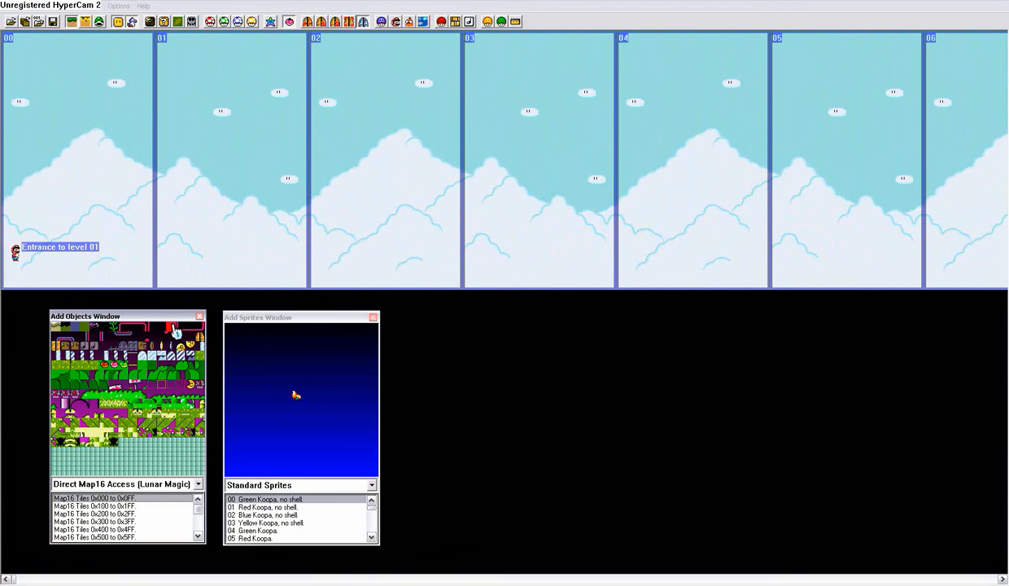
mouse_move(114, 440)
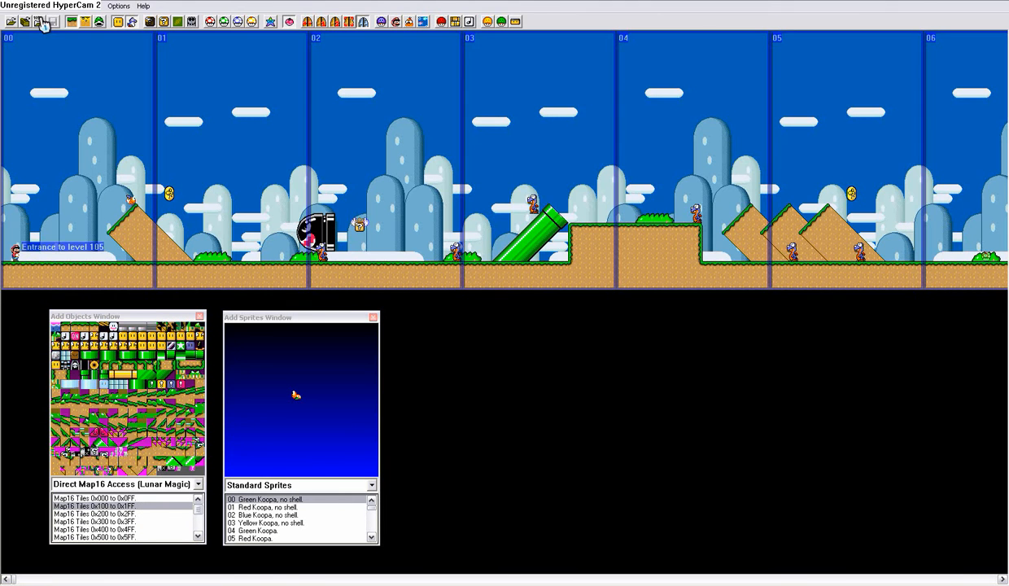
mouse_move(69, 80)
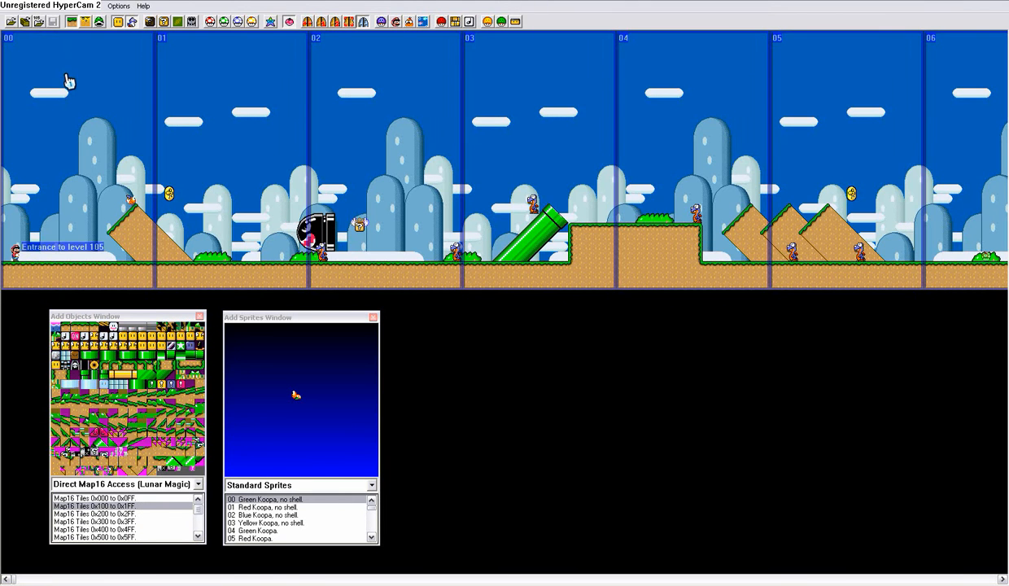
mouse_move(319, 144)
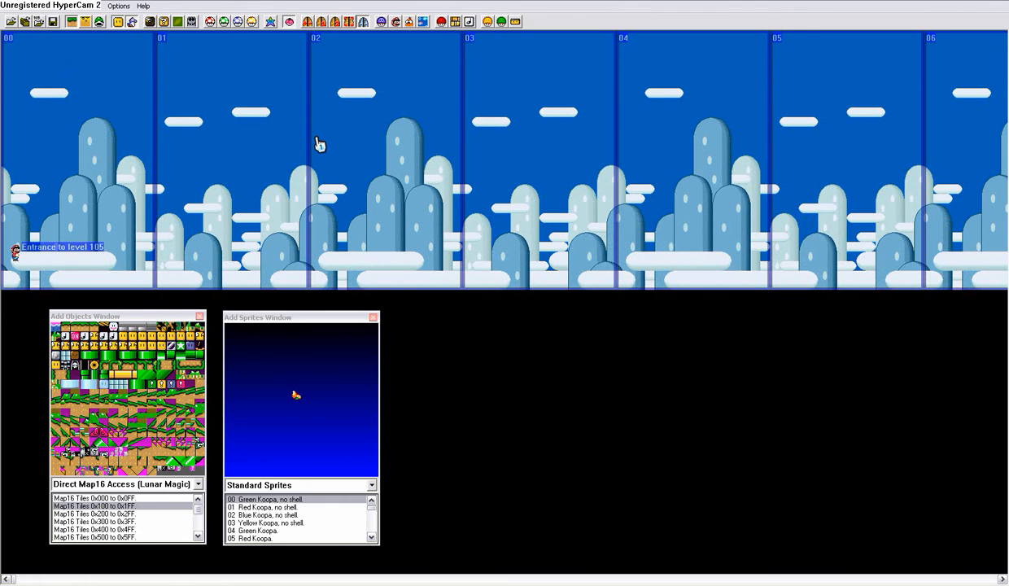
Switch the object palette back to the Standard Objects list
click(199, 484)
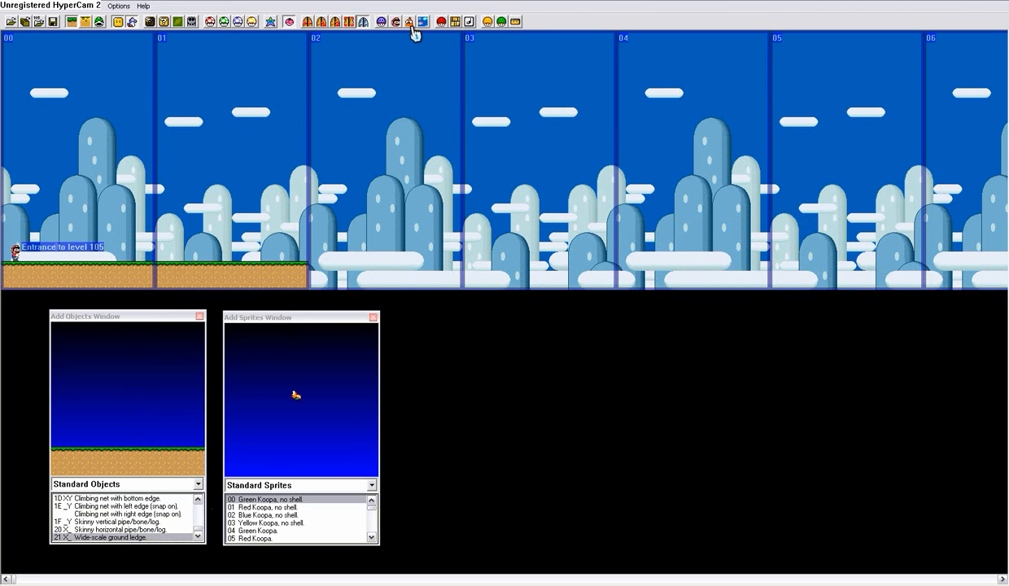
mouse_move(397, 38)
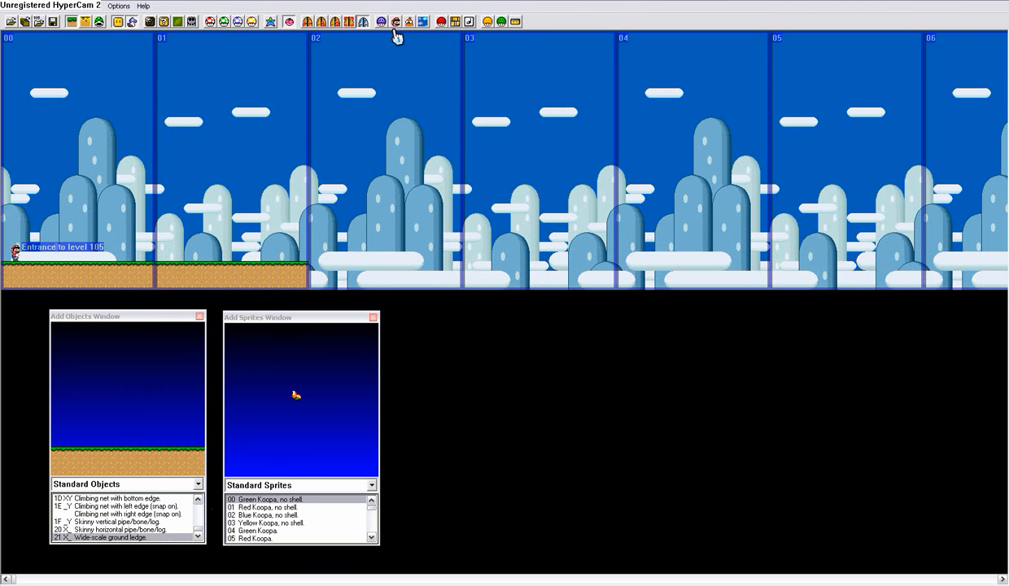
mouse_move(397, 24)
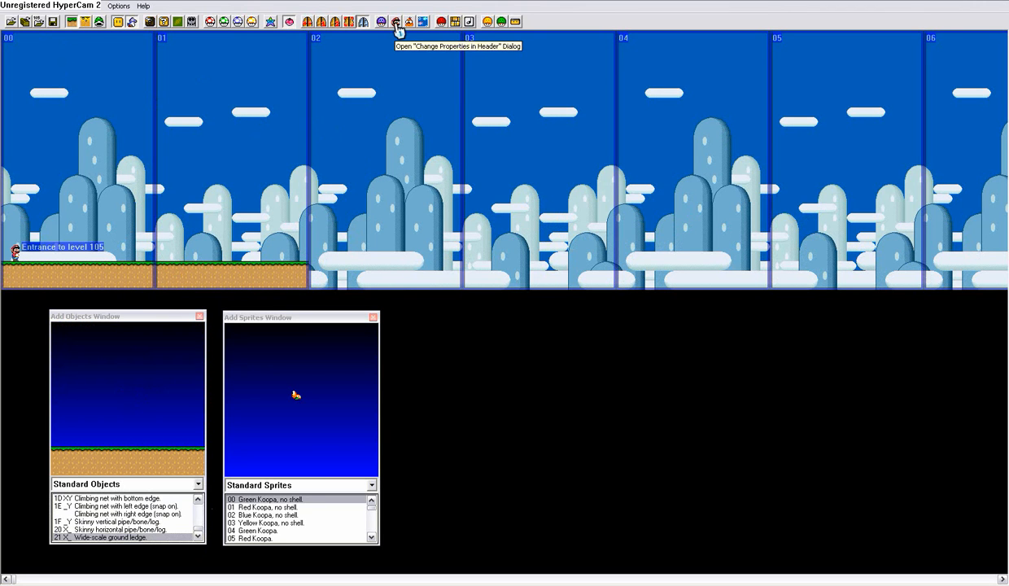
Review level 105's header music, keeping time limit 300 and item memory index 0
click(395, 21)
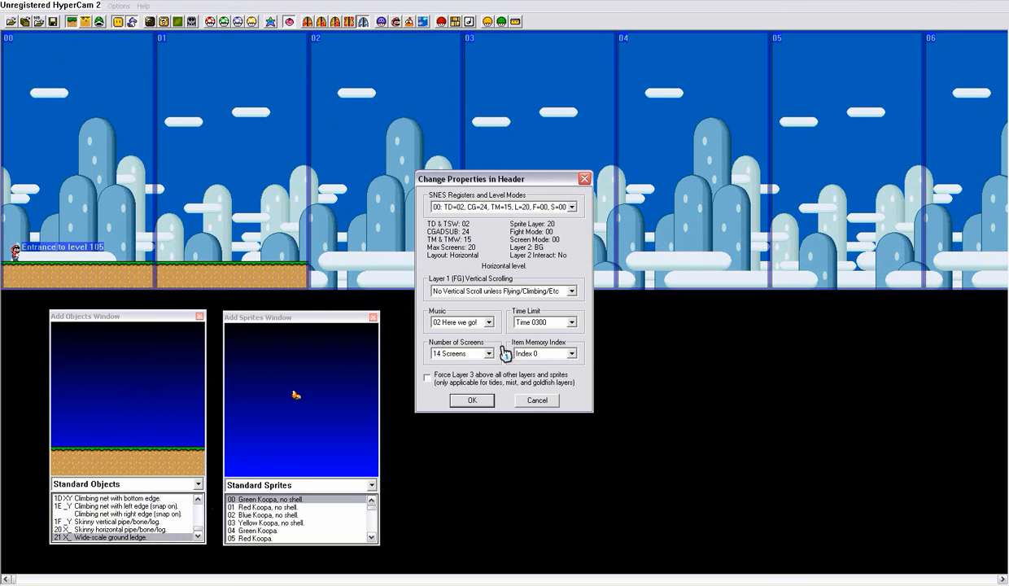
click(487, 322)
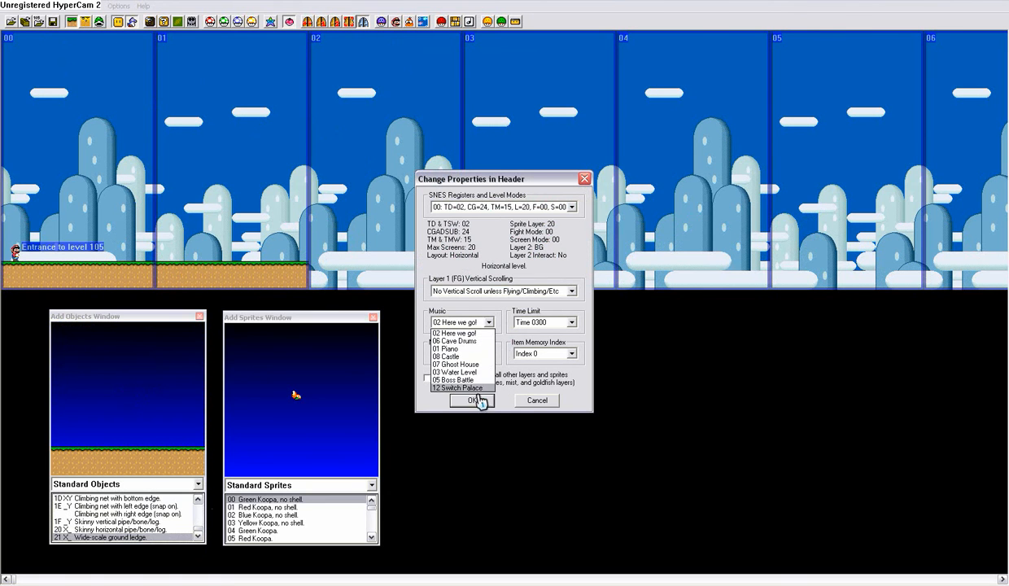
click(573, 322)
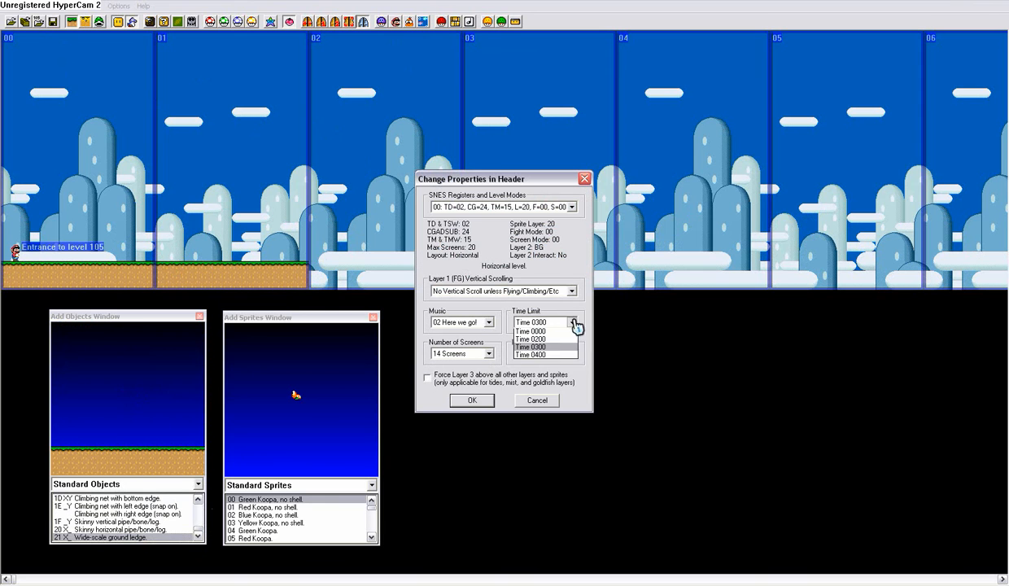
click(530, 347)
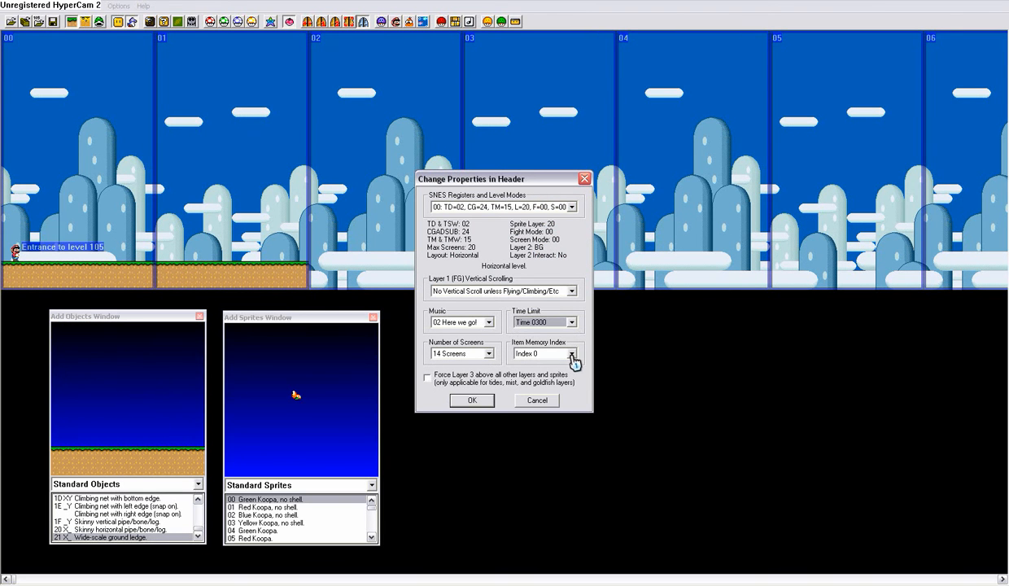
click(573, 353)
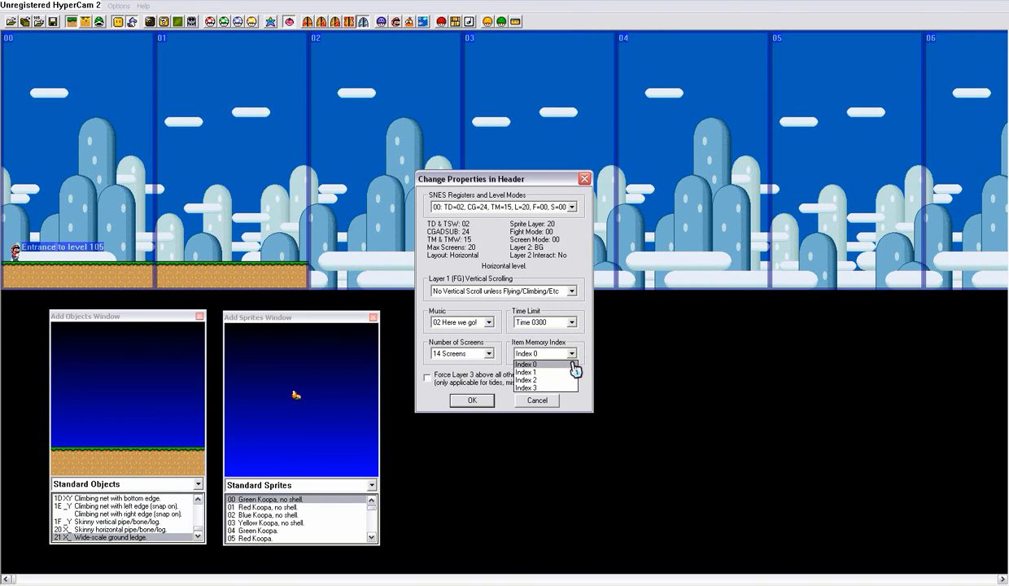
click(525, 353)
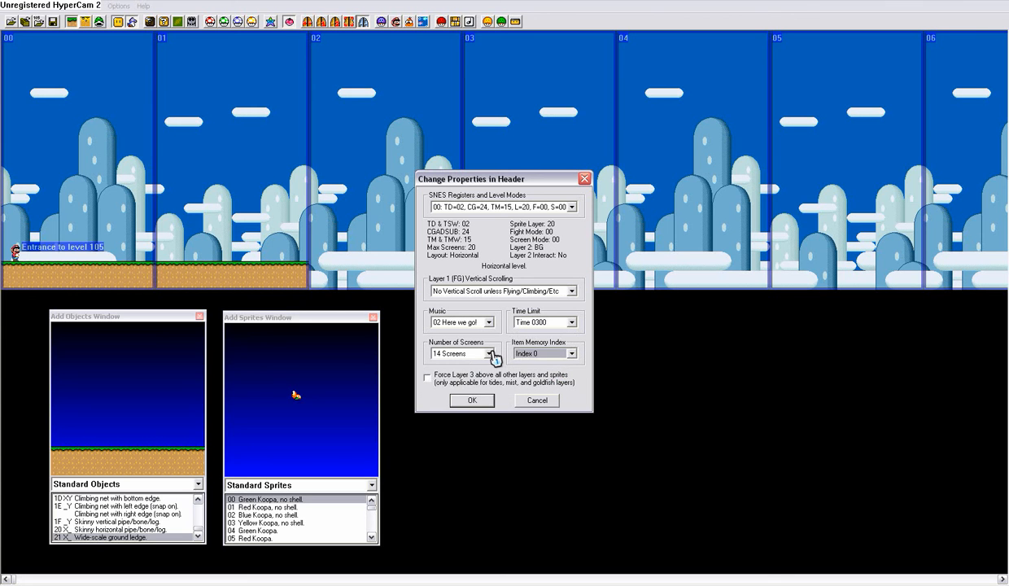
Close the header dialog, box-select the area around the entrance, and scroll the view
click(488, 353)
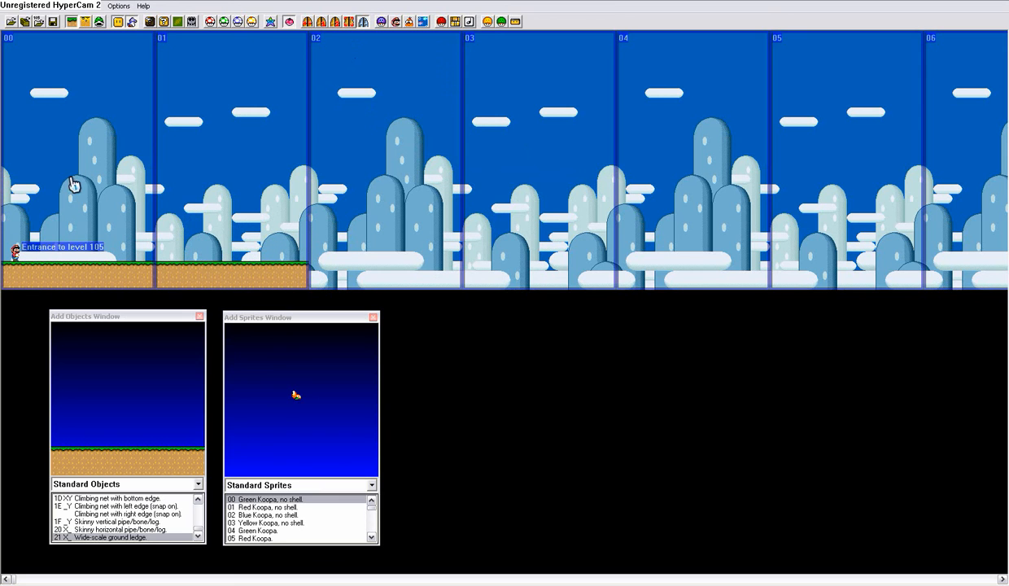
mouse_move(8, 230)
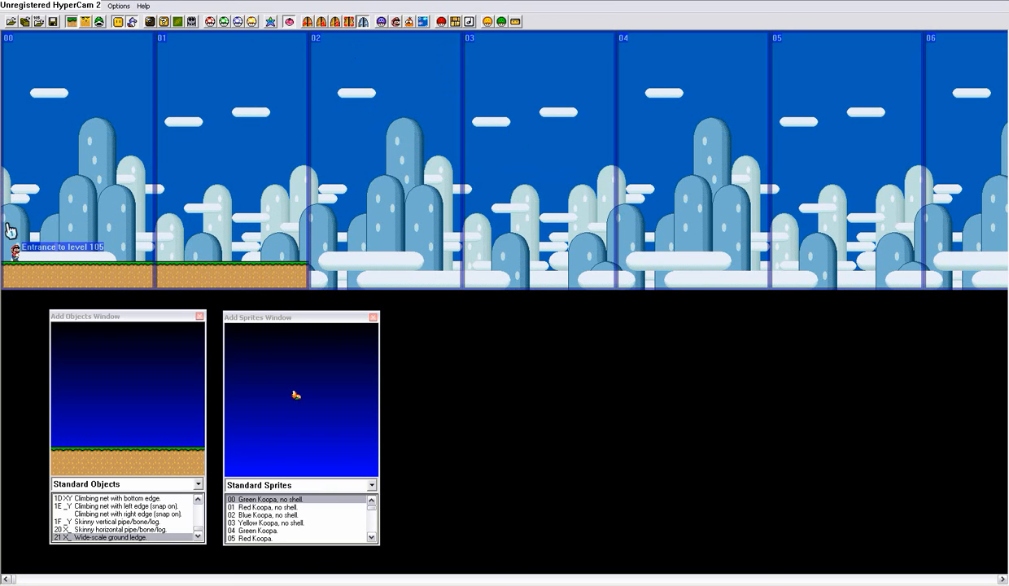
drag(8, 228, 151, 228)
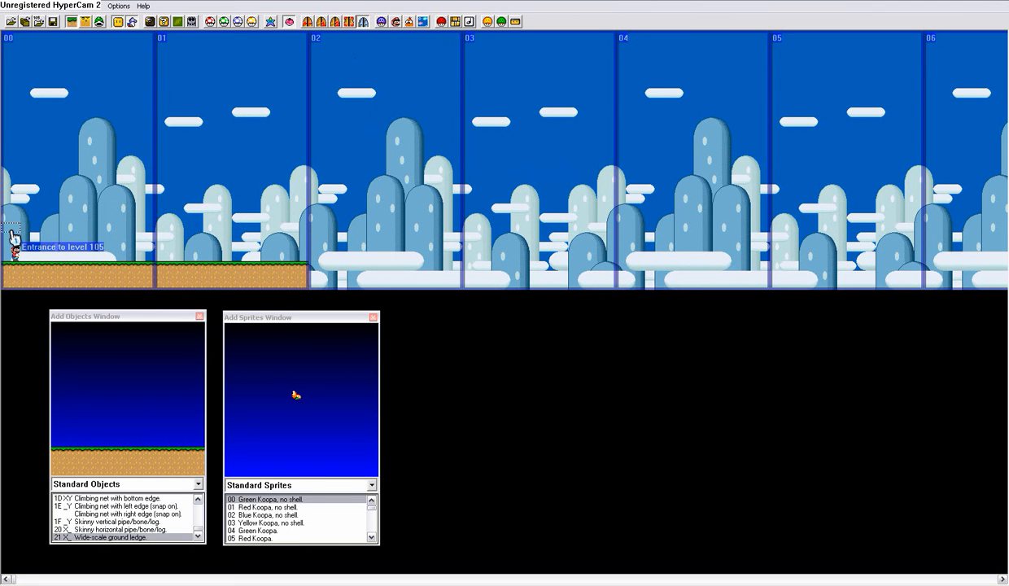
mouse_move(316, 268)
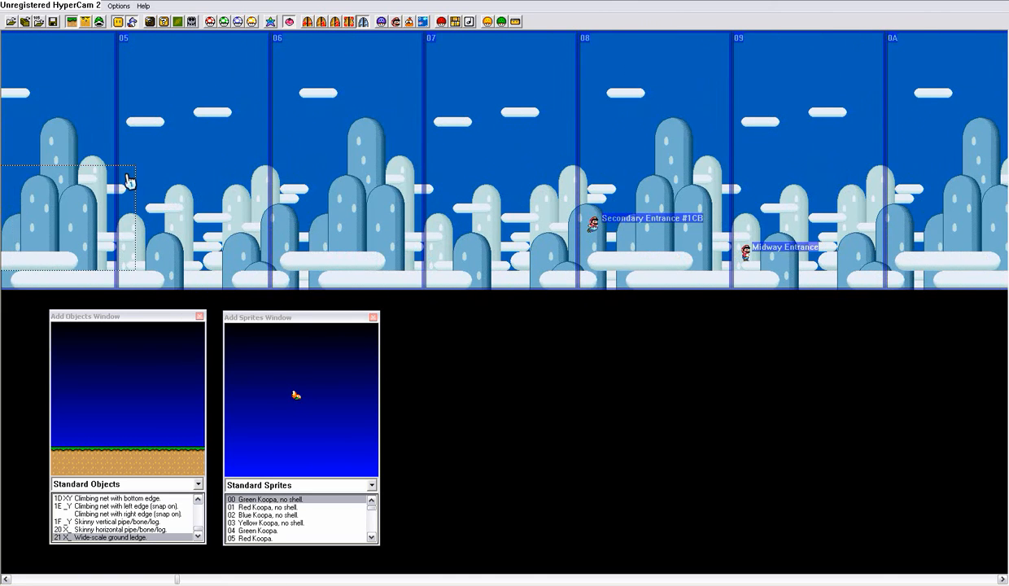
scroll(left, 3)
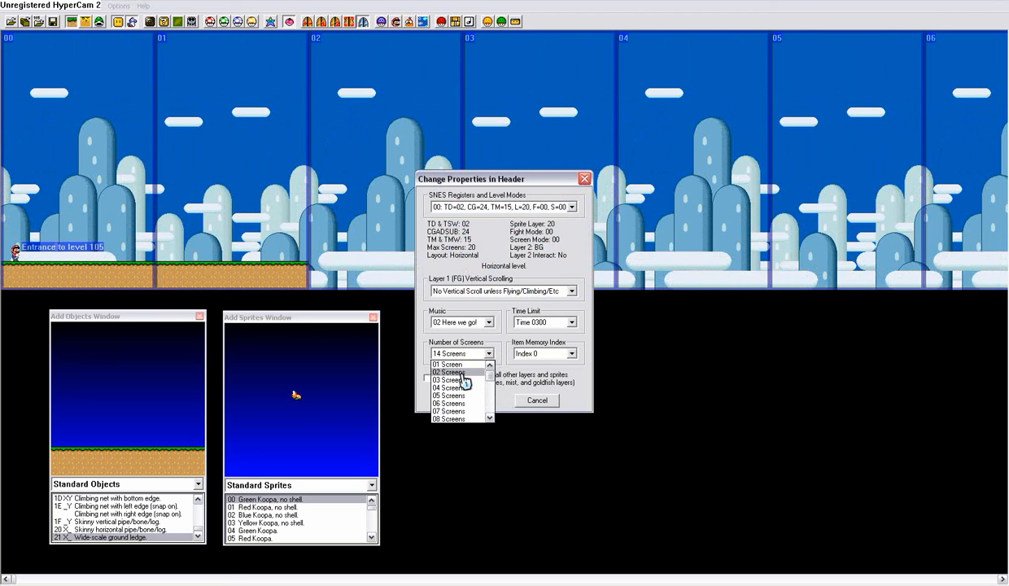
Set the header to 02 screens and Layer 1 scrolling to 'Vertical Scroll at Will'
click(448, 372)
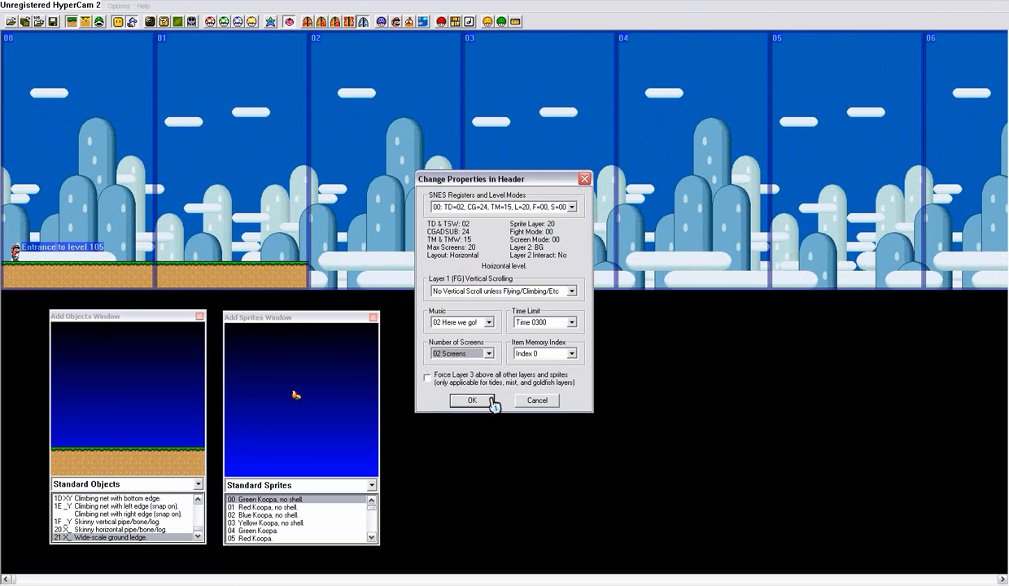
mouse_move(476, 328)
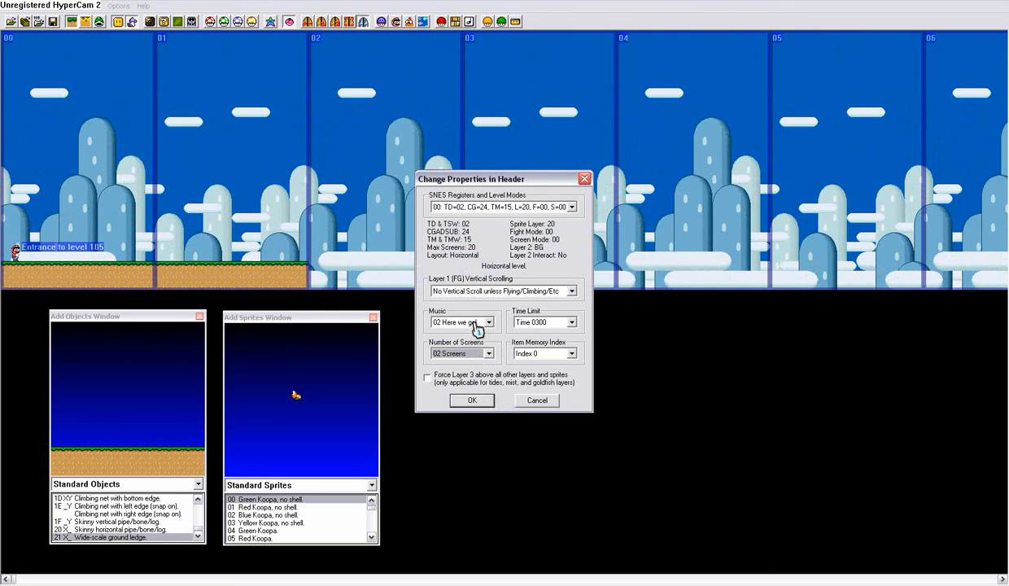
click(489, 323)
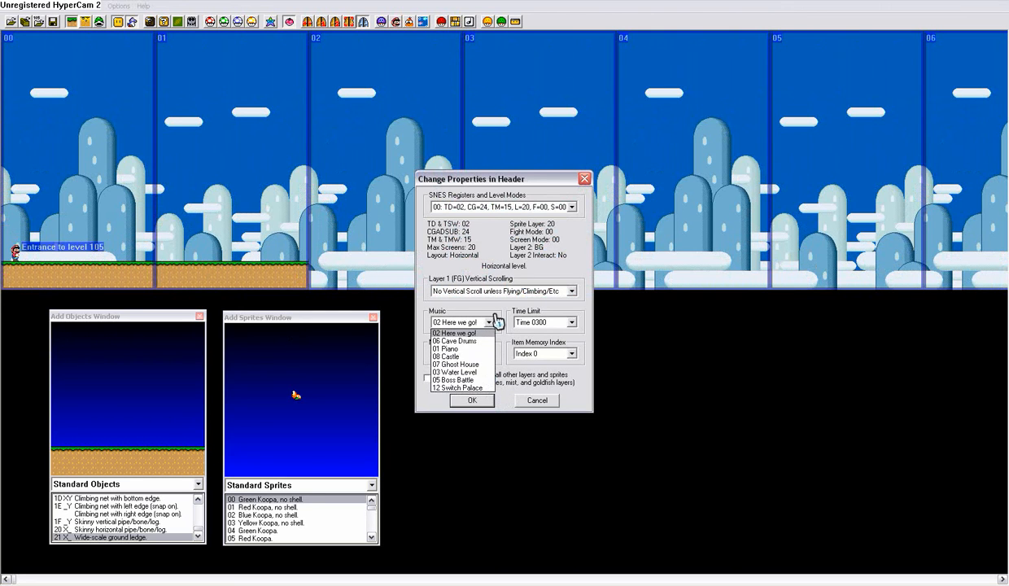
click(571, 291)
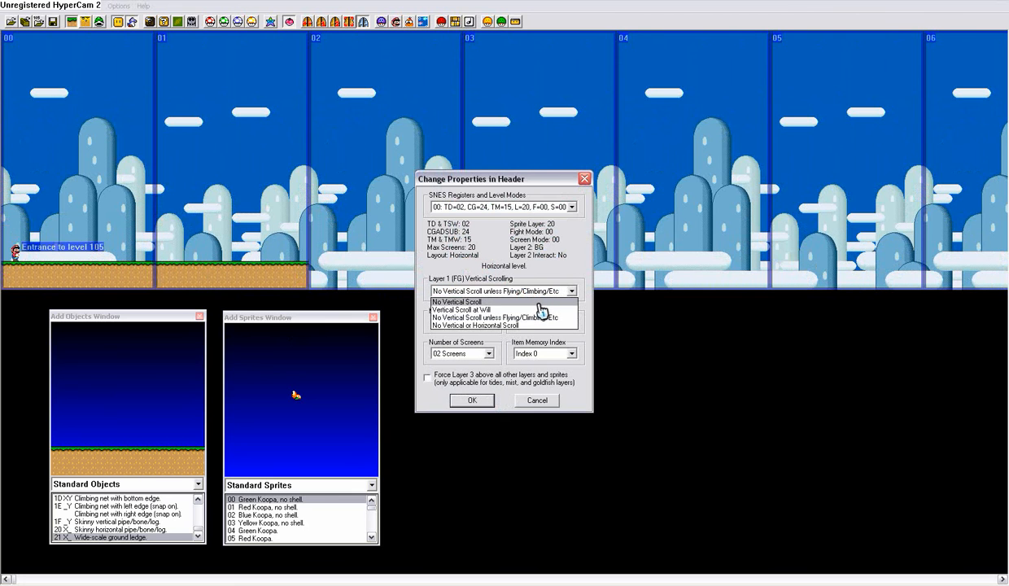
mouse_move(525, 306)
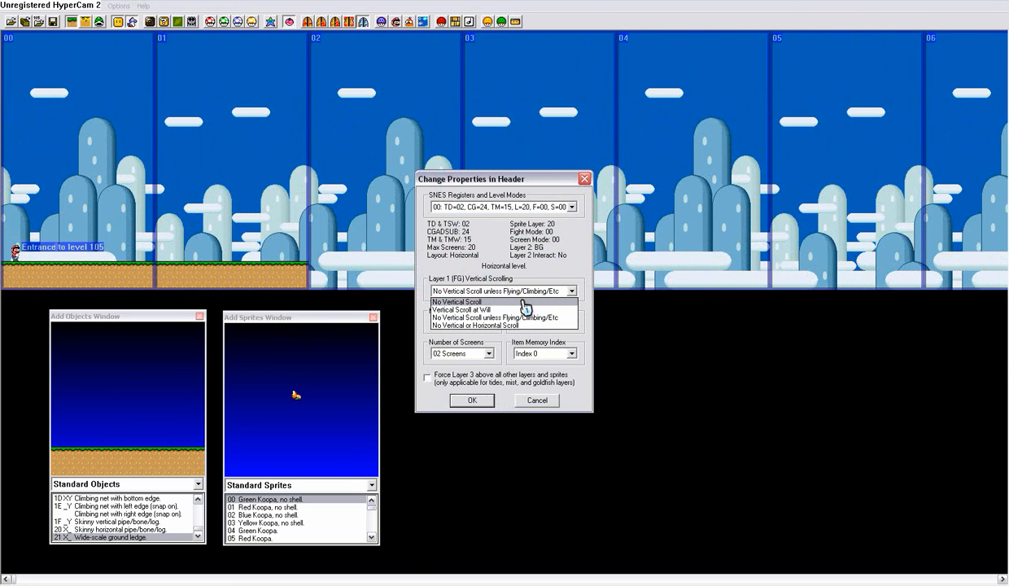
click(458, 301)
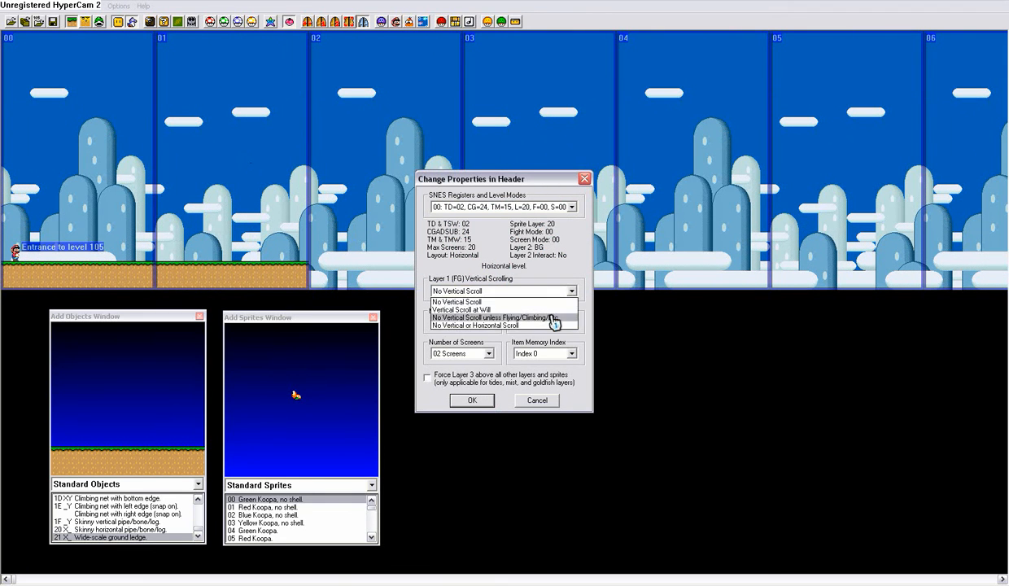
click(463, 310)
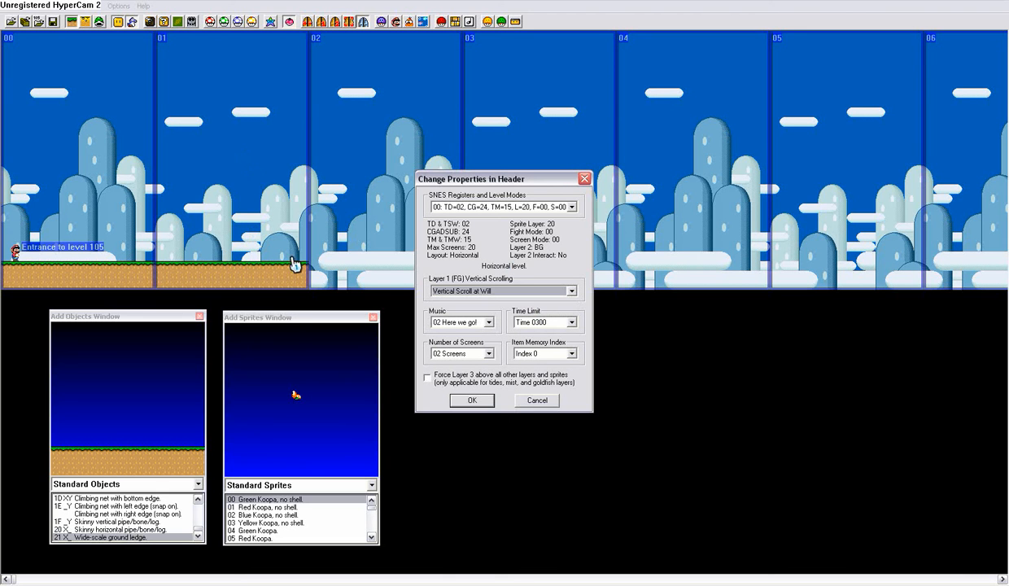
mouse_move(139, 236)
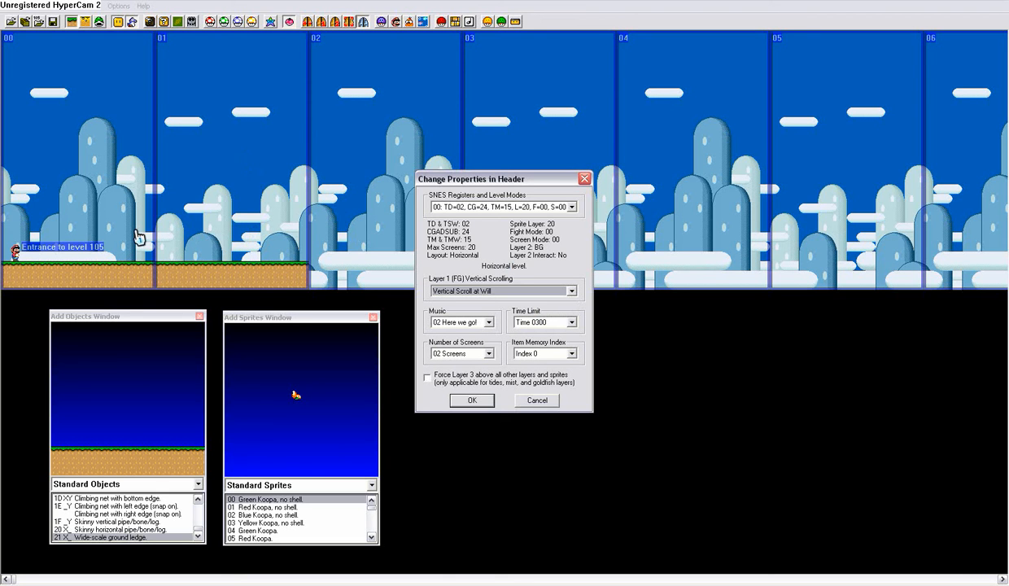
mouse_move(175, 282)
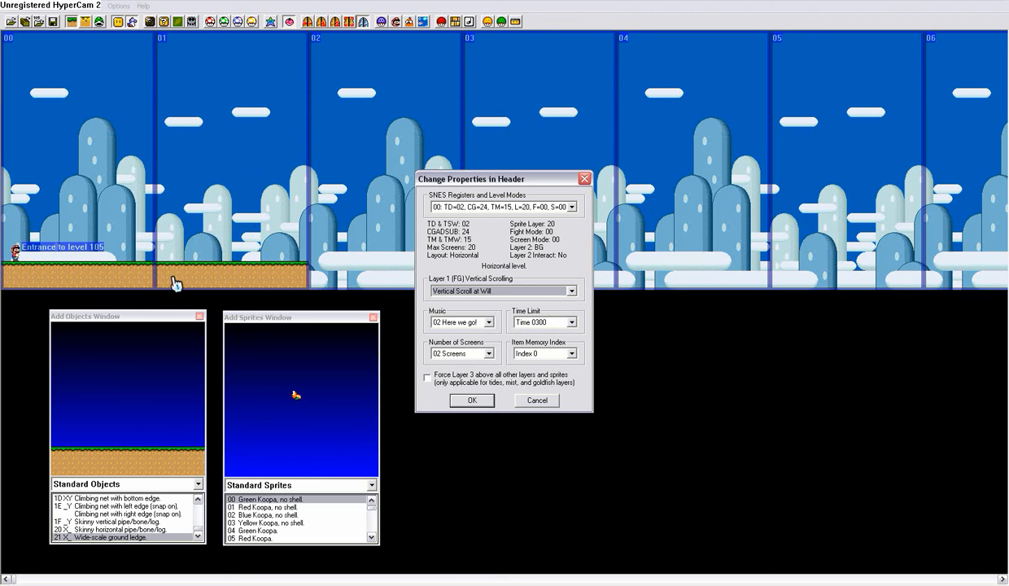
Confirm and close the Change Properties in Header dialog
click(472, 399)
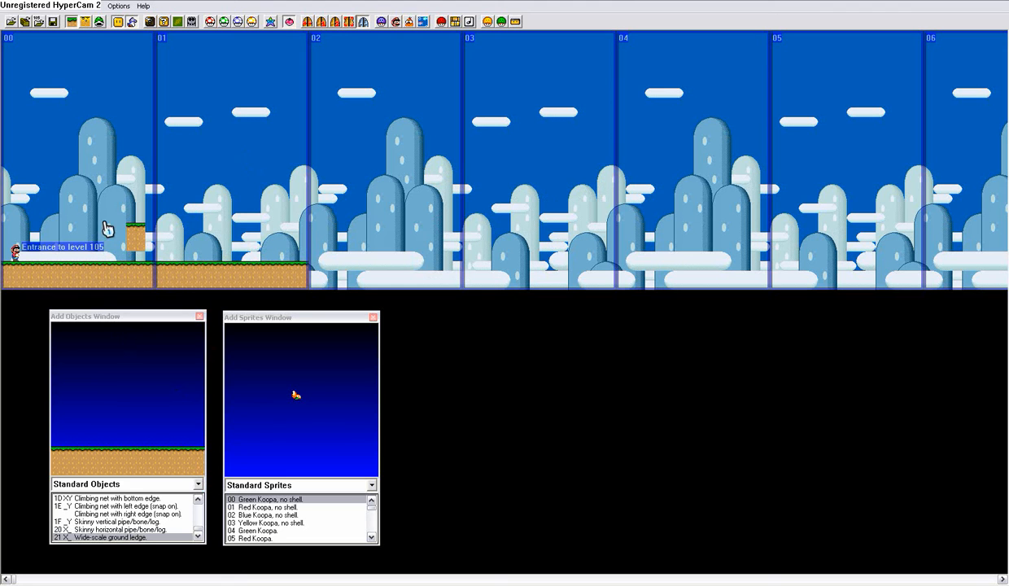
mouse_move(132, 198)
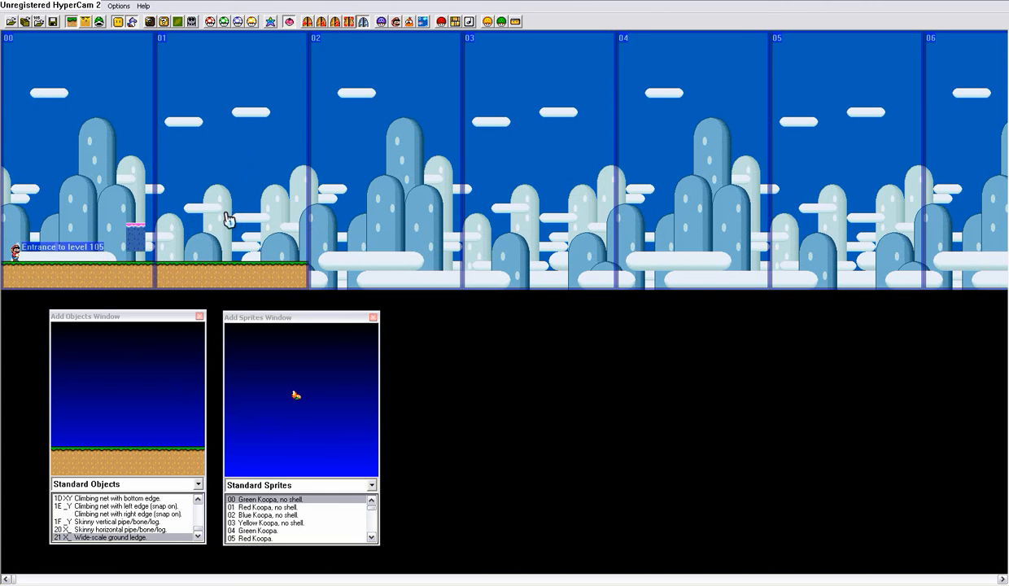
mouse_move(196, 201)
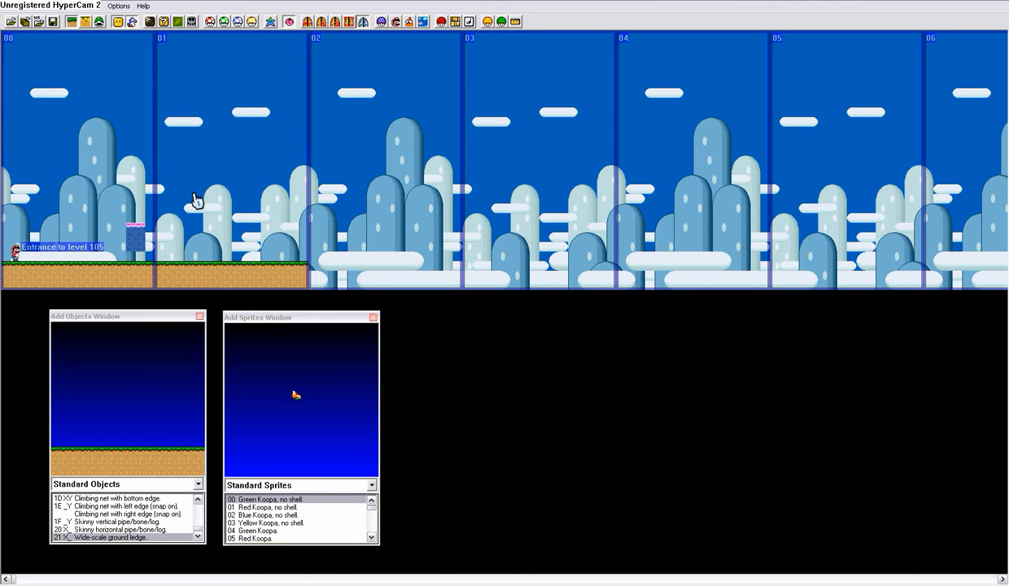
mouse_move(138, 243)
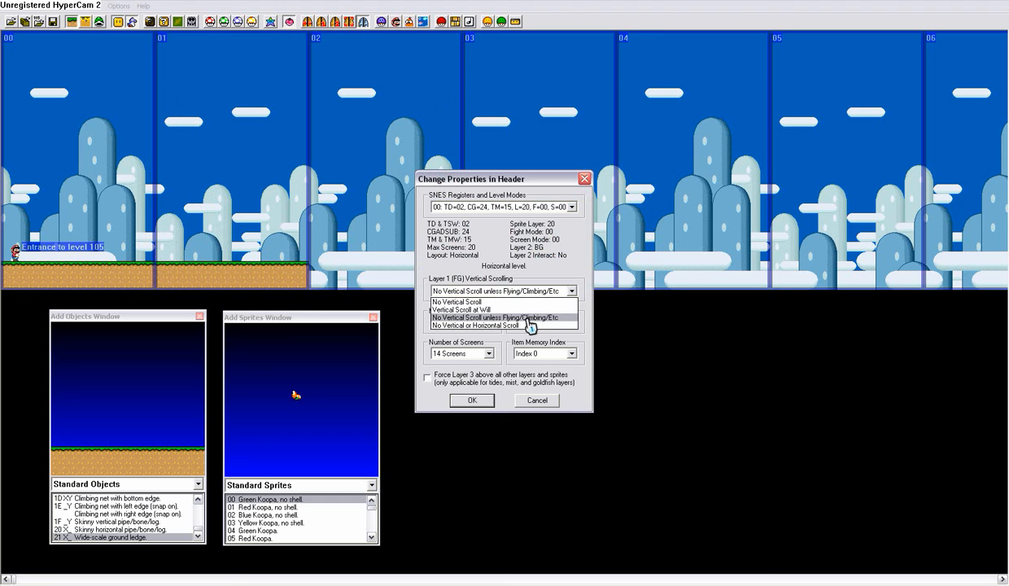
mouse_move(521, 326)
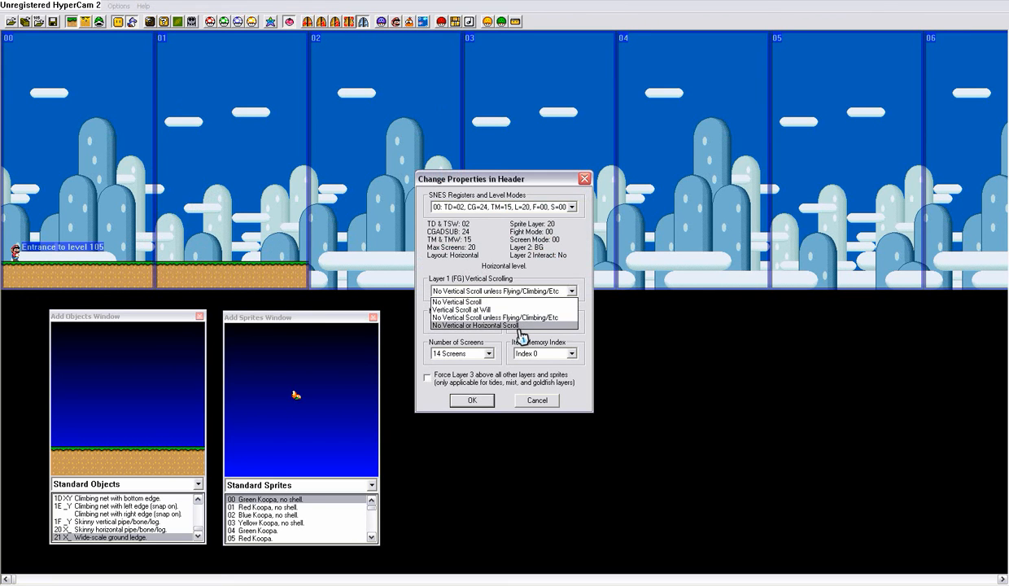
mouse_move(521, 330)
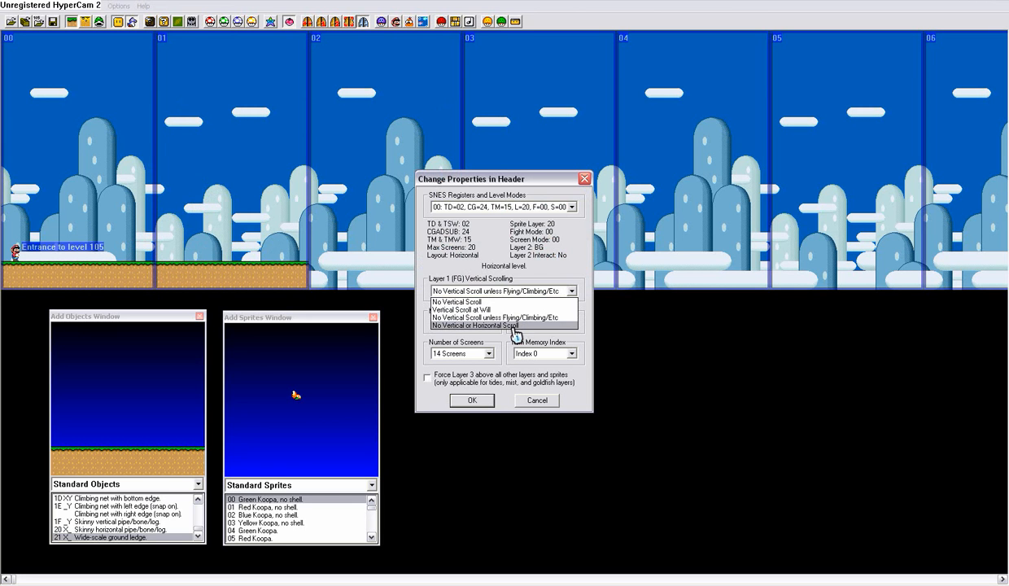
mouse_move(8, 179)
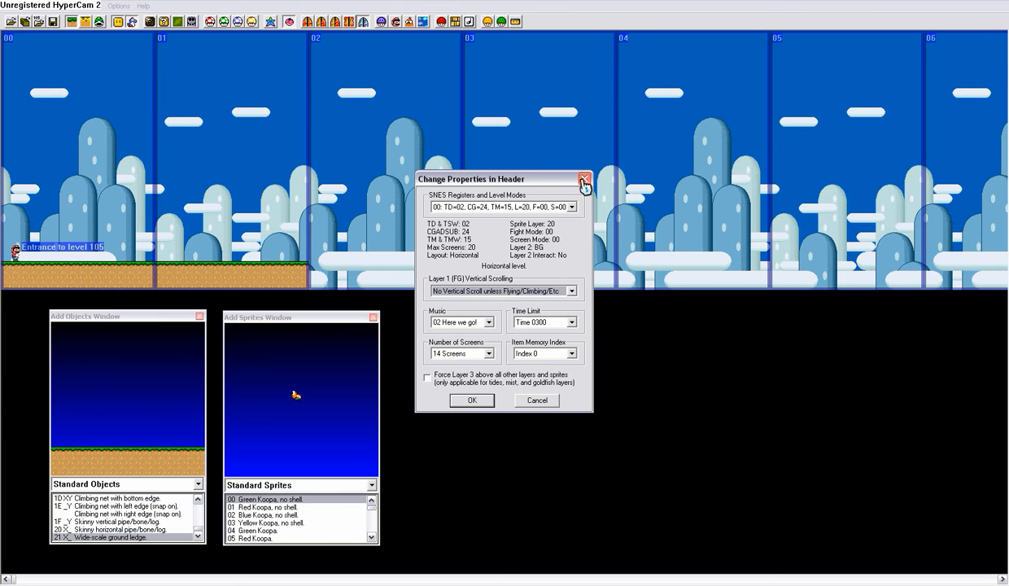
Choose 'Vertical Scroll at Will' and 02 Screens in the header, then confirm with OK
click(585, 179)
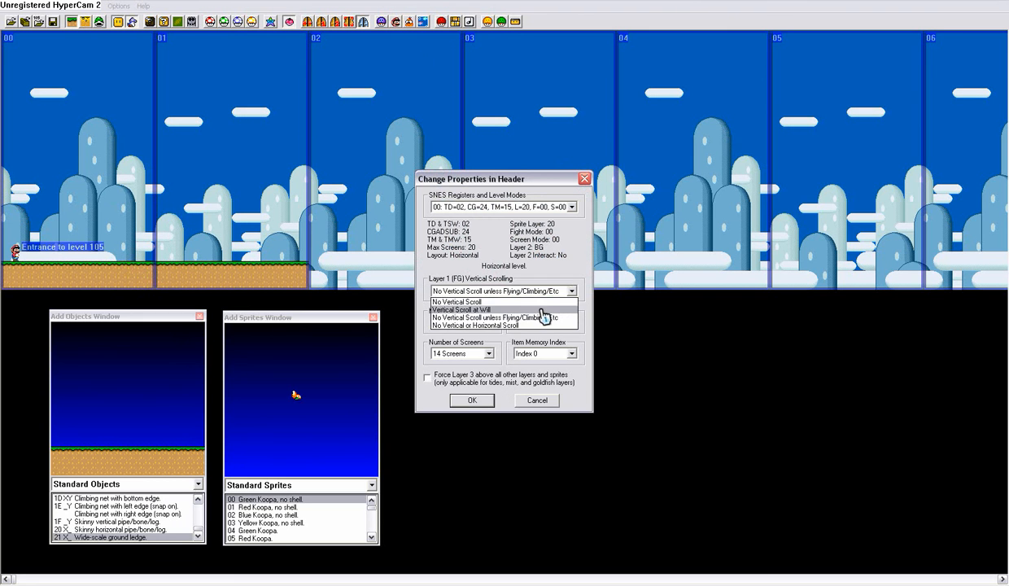
click(461, 310)
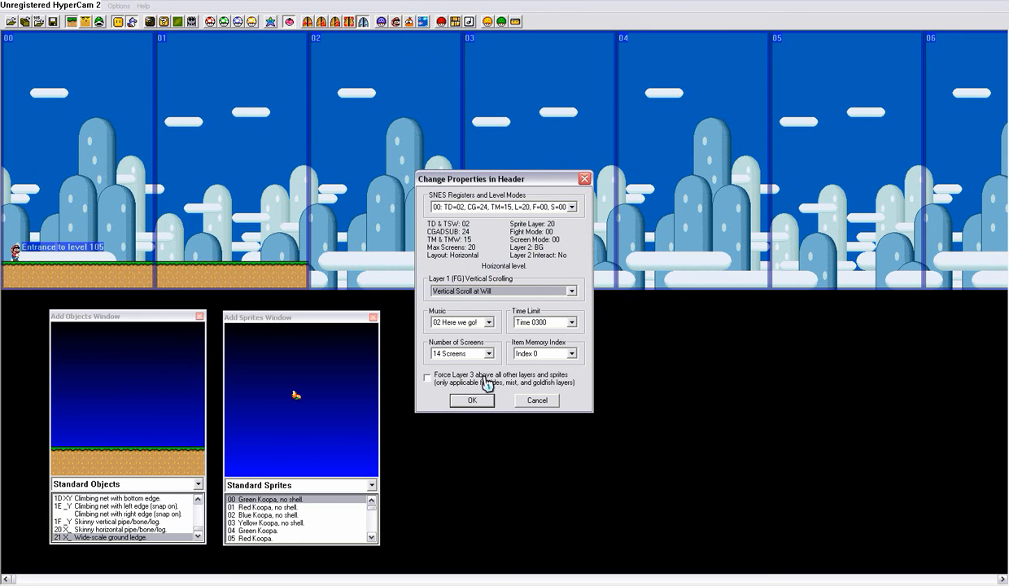
click(487, 353)
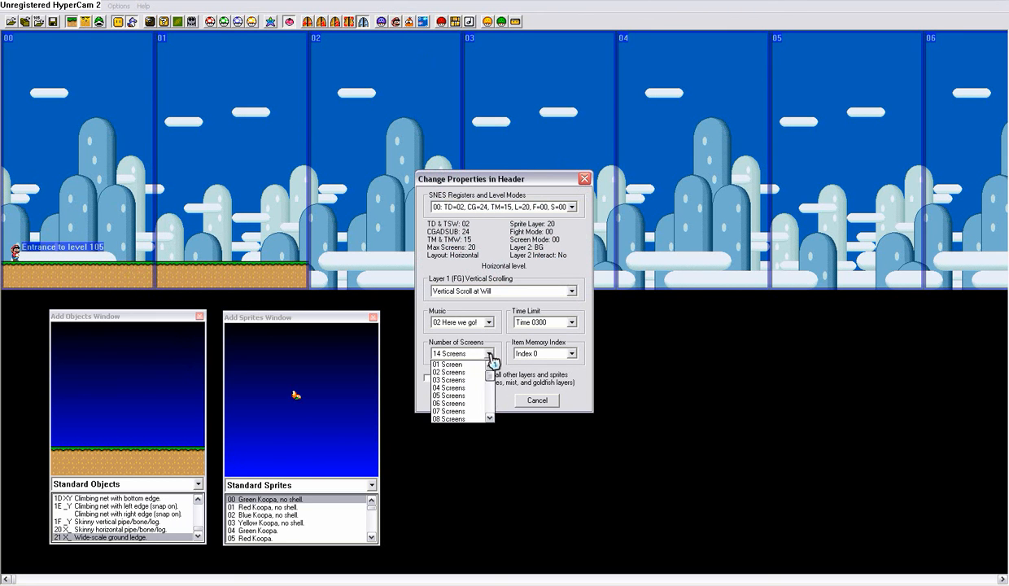
click(447, 364)
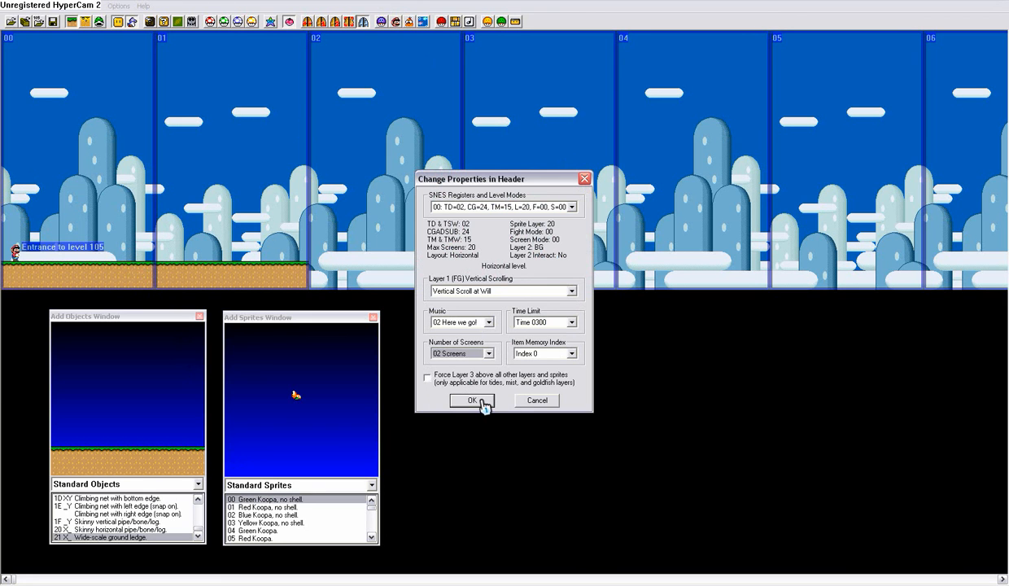
click(471, 399)
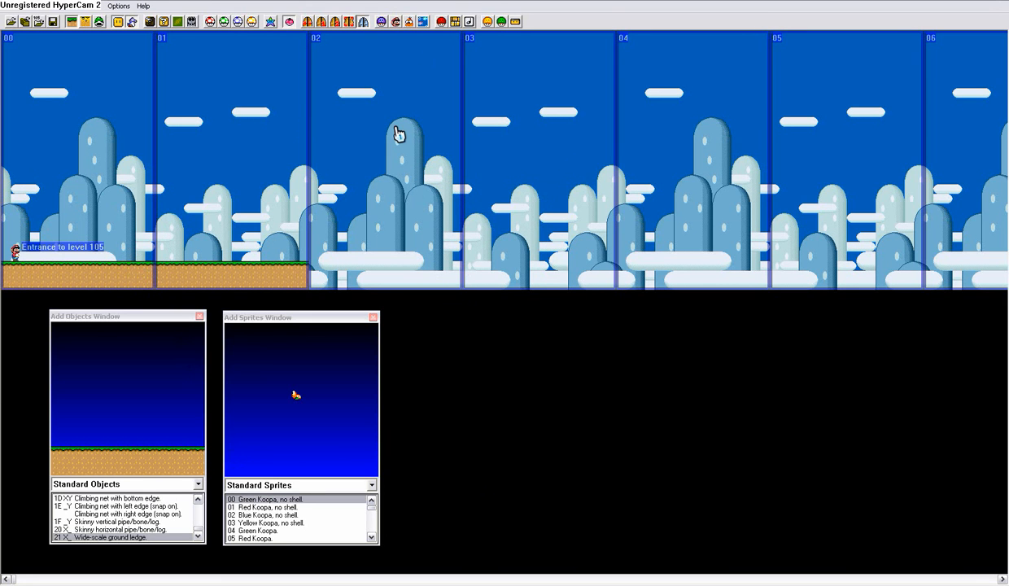
mouse_move(374, 112)
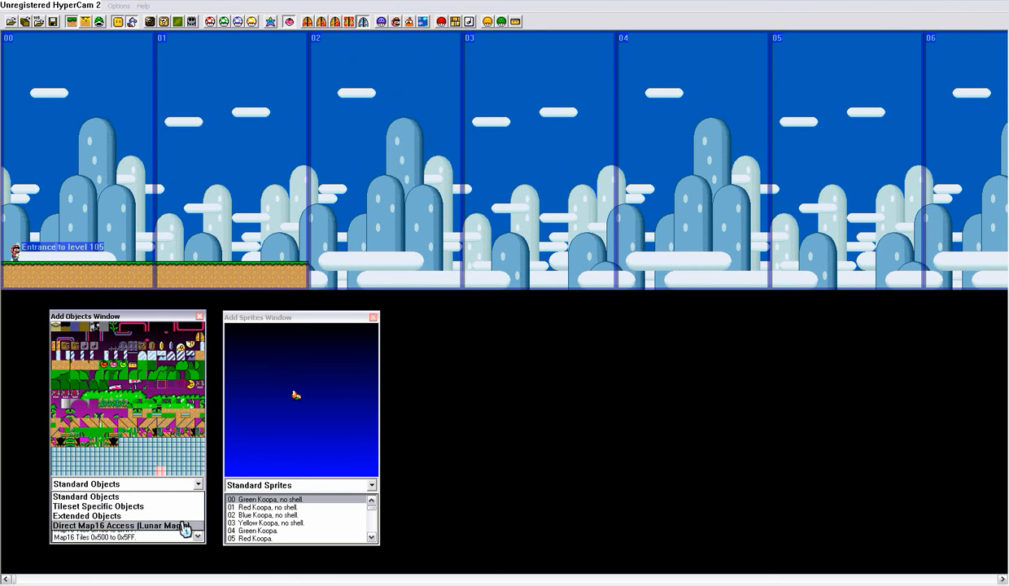
Switch the Add Objects dropdown to 'Direct Map16 Access (Lunar Magic)'
click(122, 525)
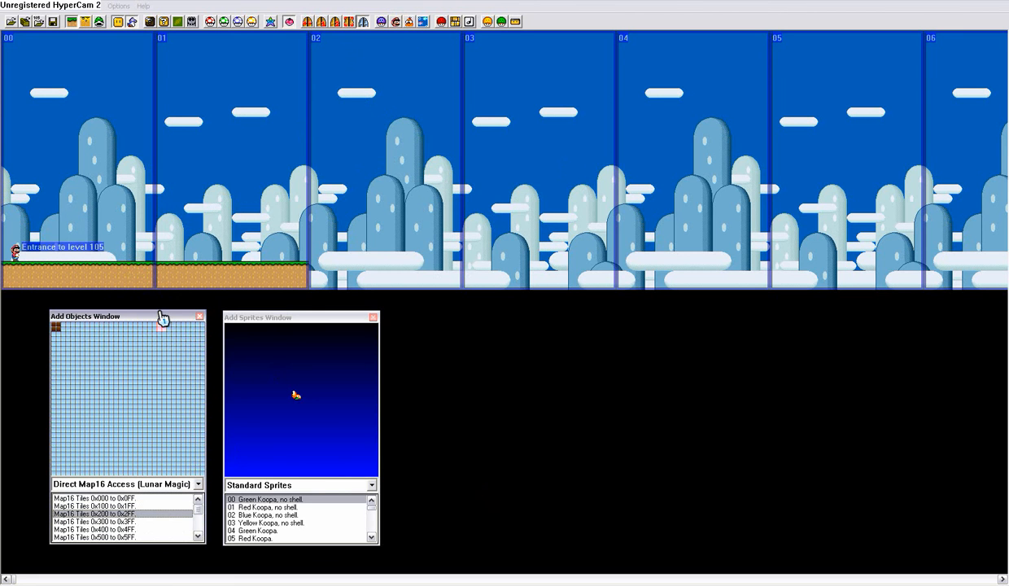
mouse_move(153, 458)
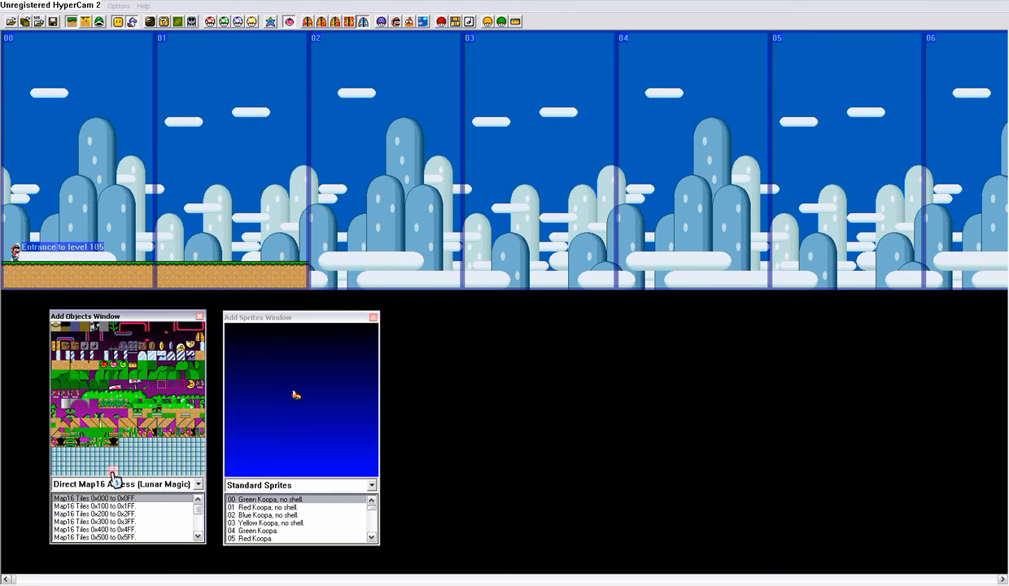
mouse_move(199, 474)
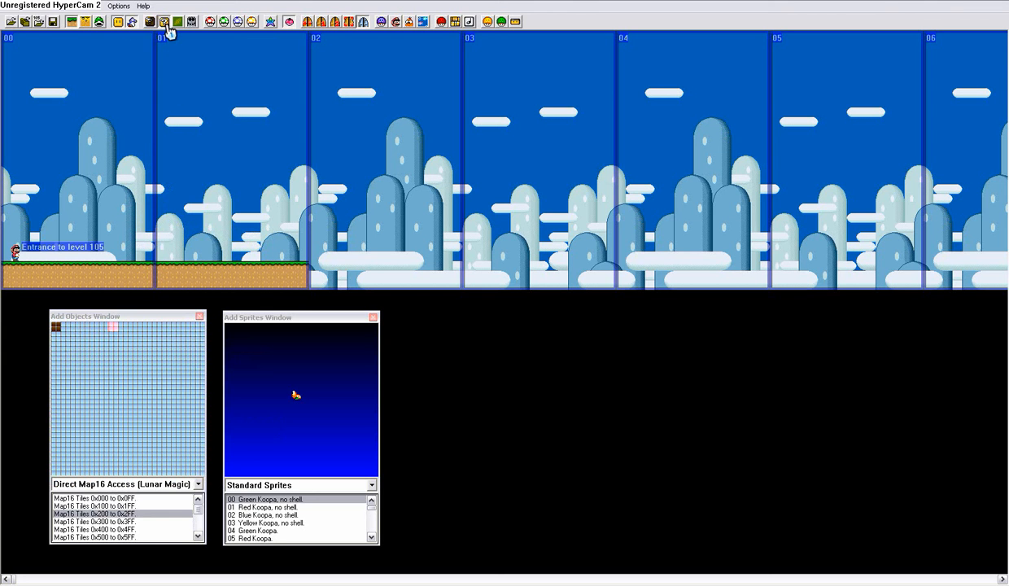
Give blank tile 0x2F5 upper-left 8x8 tile 77 and palette 0
click(164, 22)
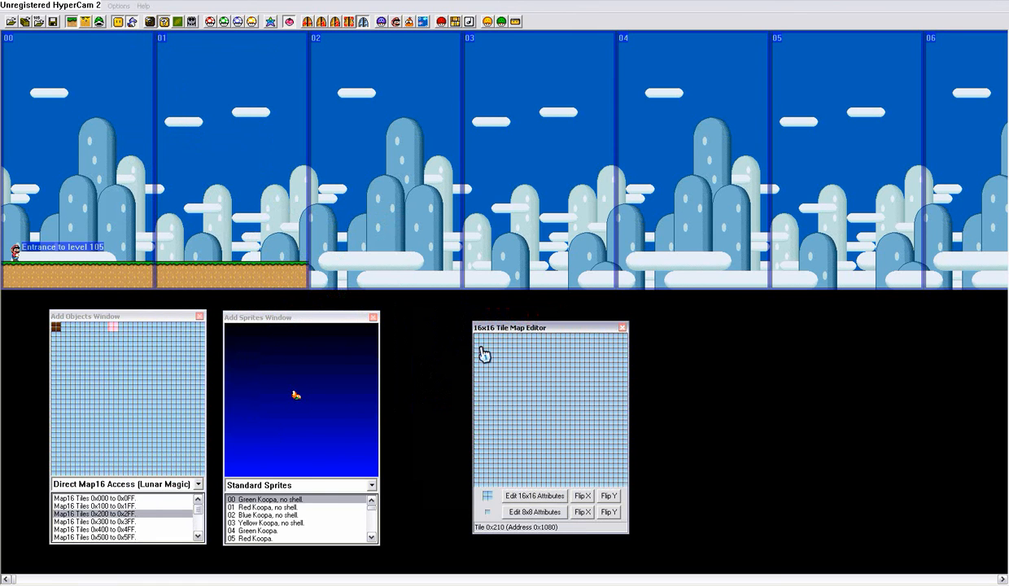
click(533, 496)
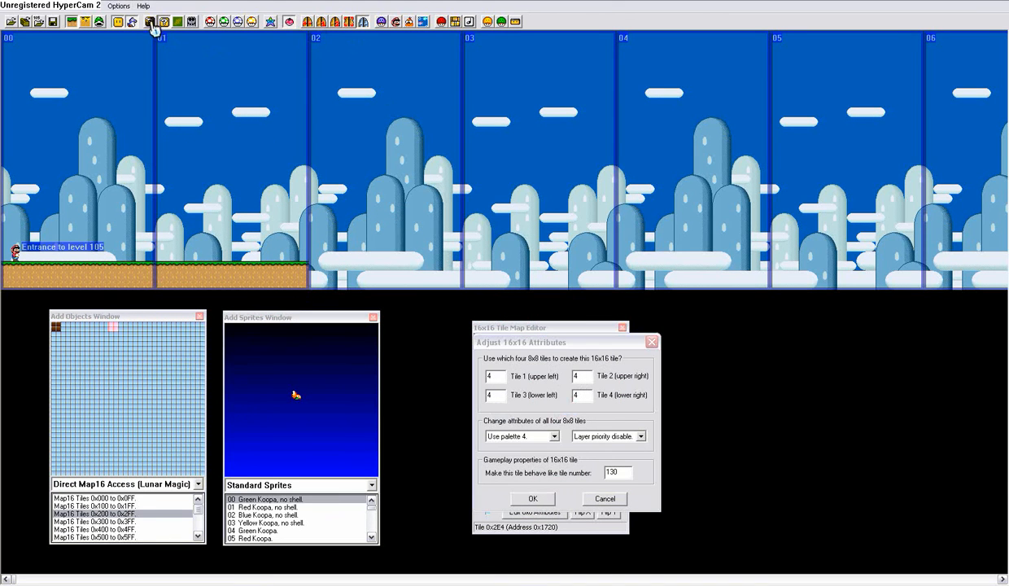
click(149, 21)
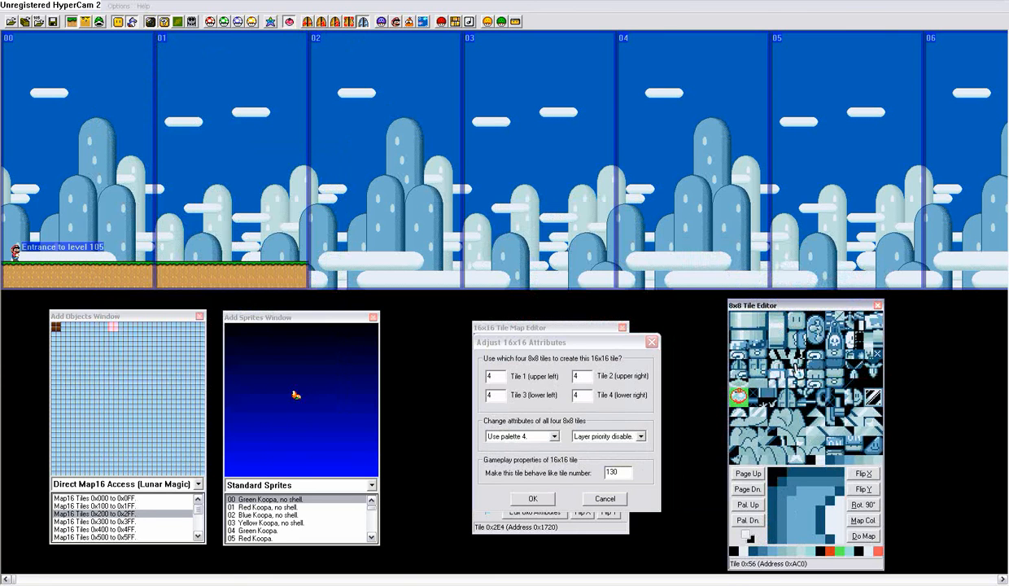
click(800, 389)
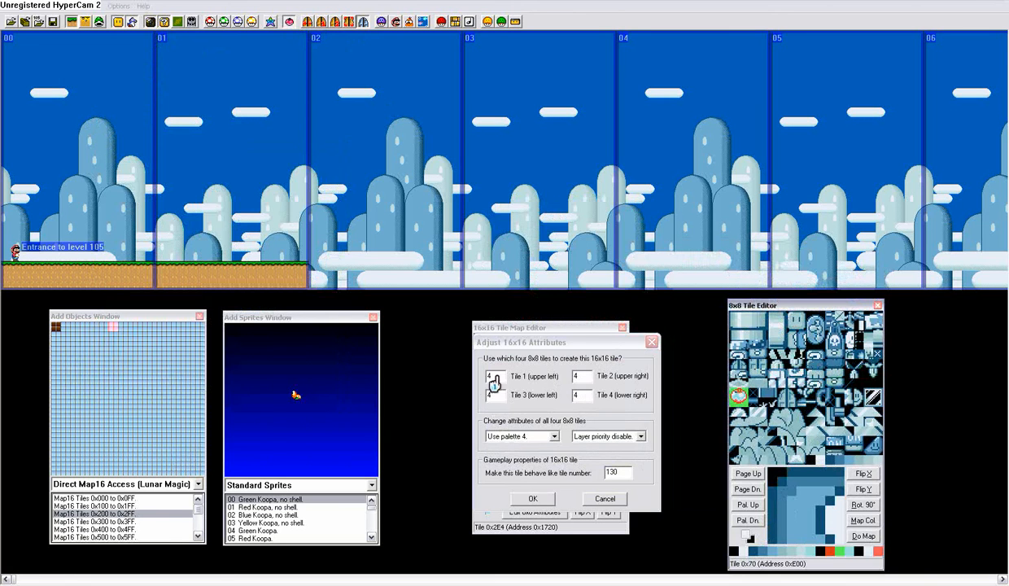
click(533, 499)
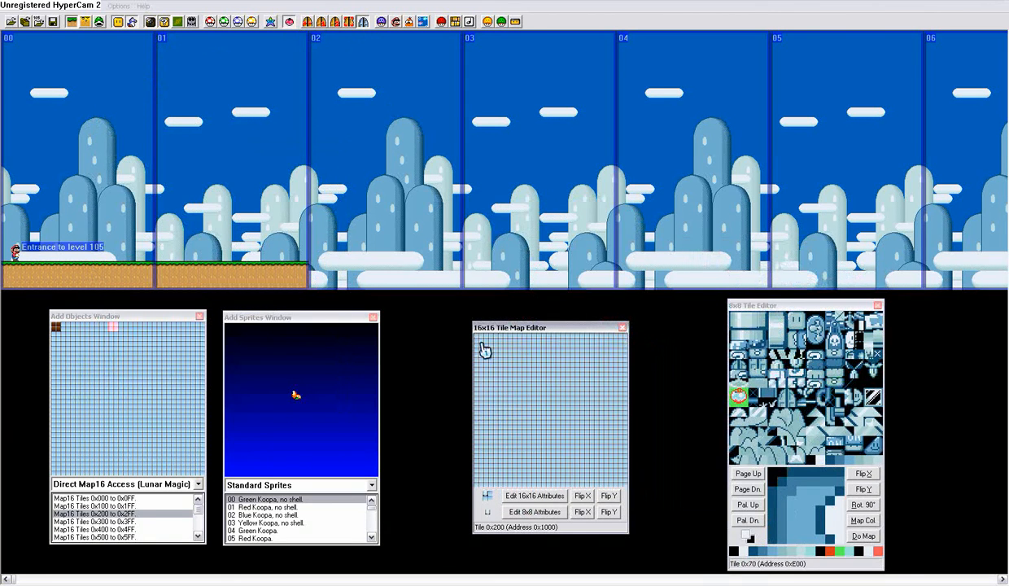
click(533, 495)
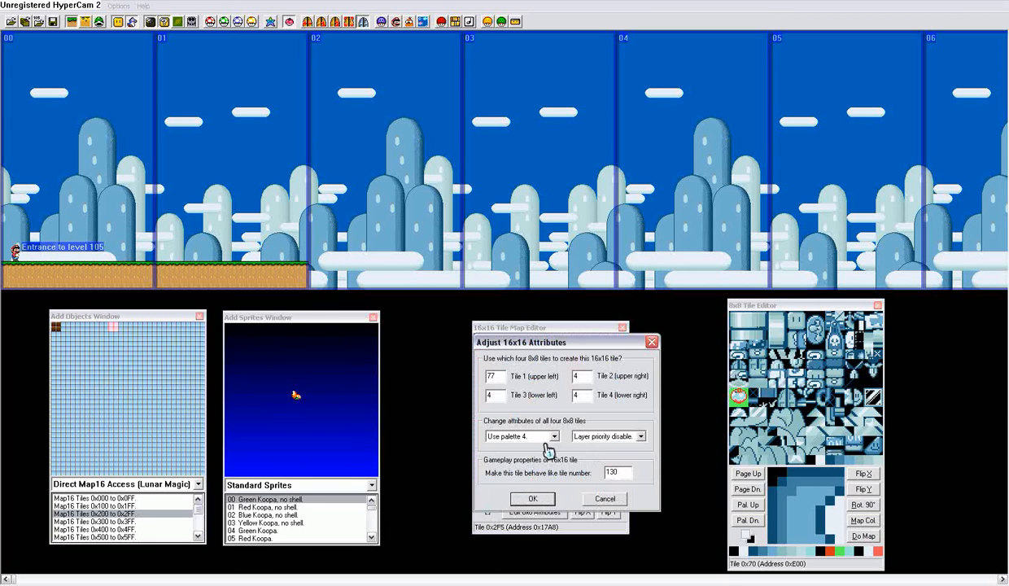
click(521, 436)
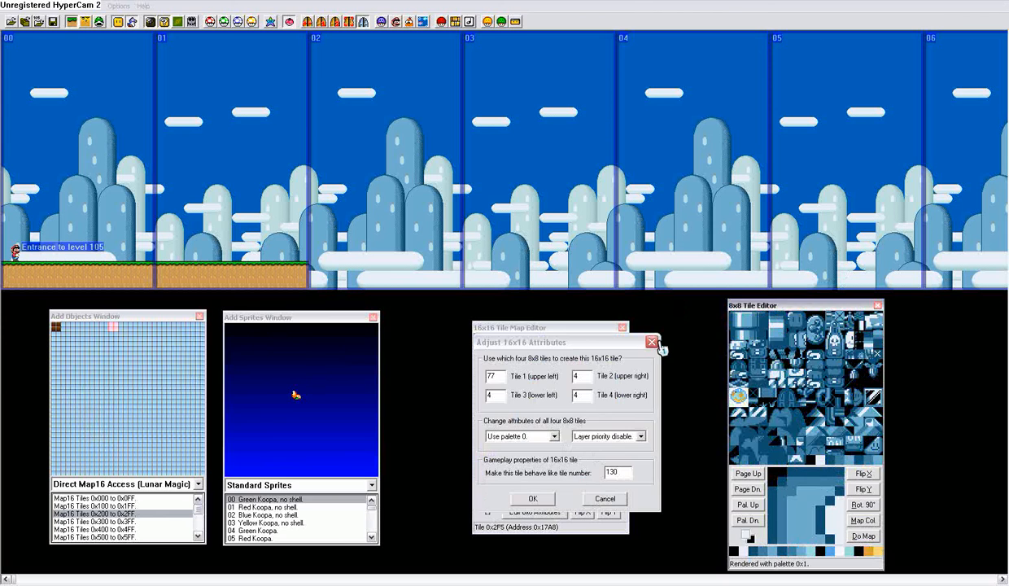
Close tile 0x2F5's attributes and select the question-block tile on the standard Map16 page
click(533, 498)
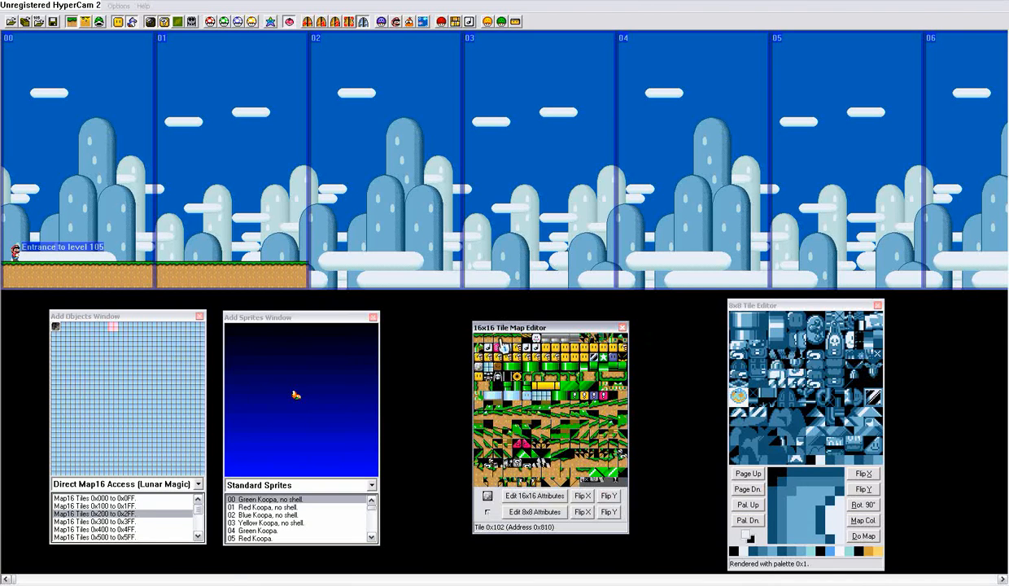
click(569, 444)
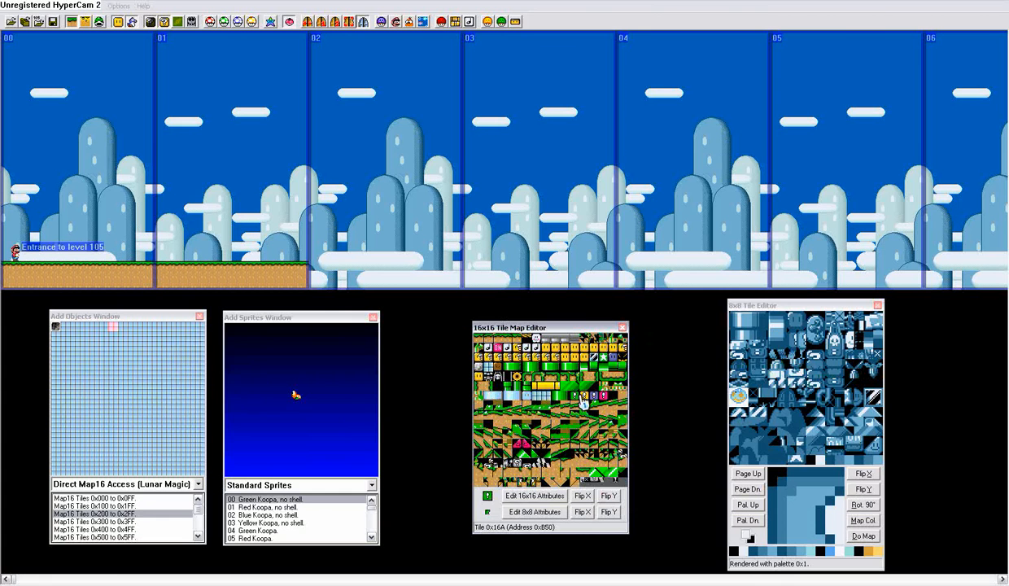
click(562, 359)
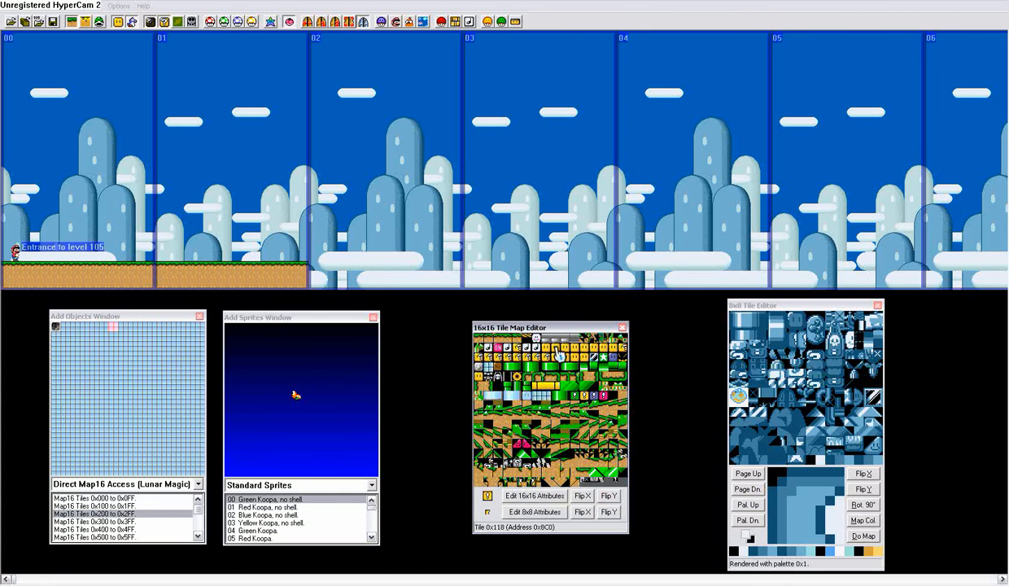
click(546, 358)
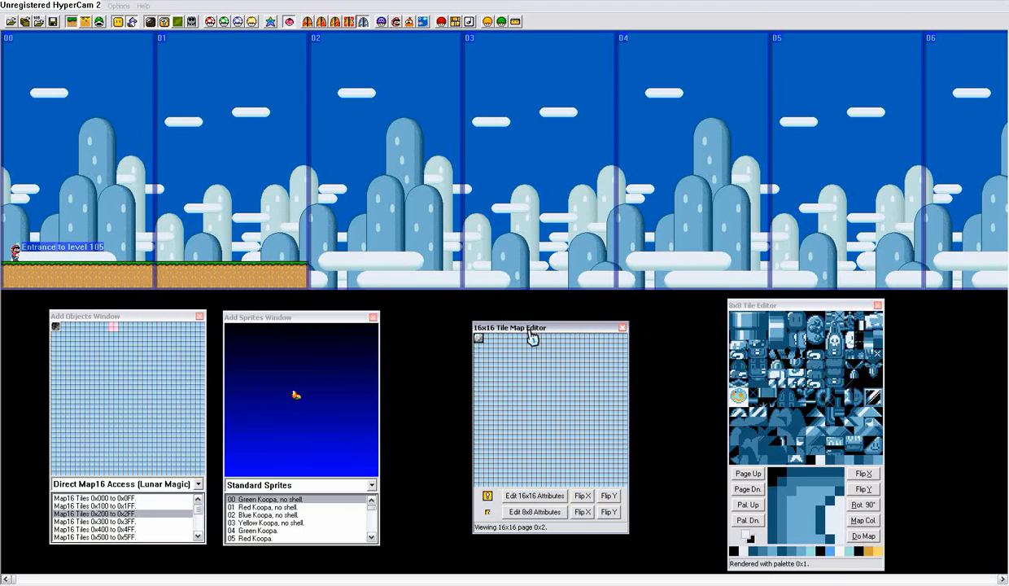
Dismiss the tile attributes, paste the question block onto page 0x2, and select tile 0x200
click(535, 495)
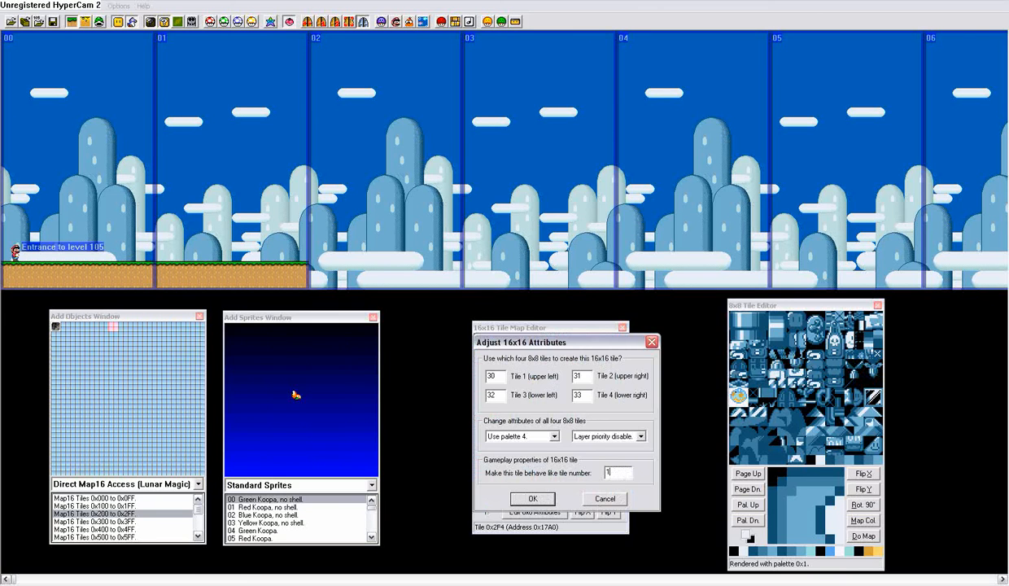
click(532, 498)
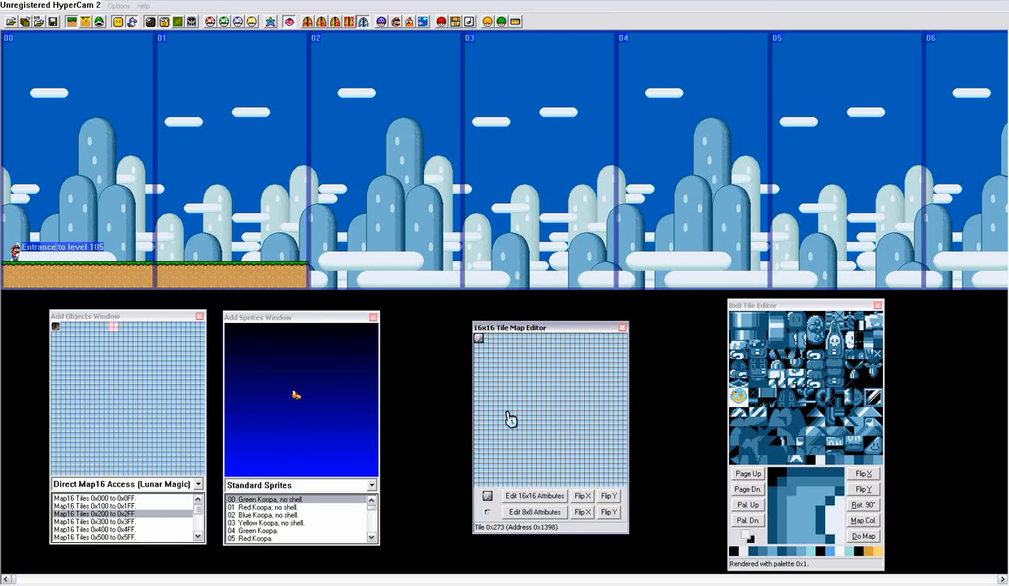
click(479, 338)
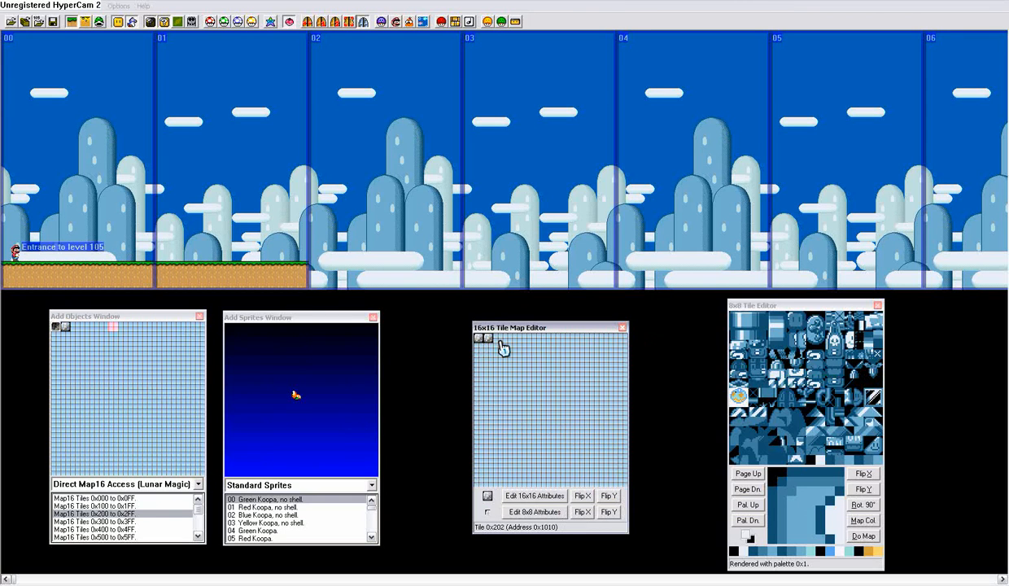
click(489, 338)
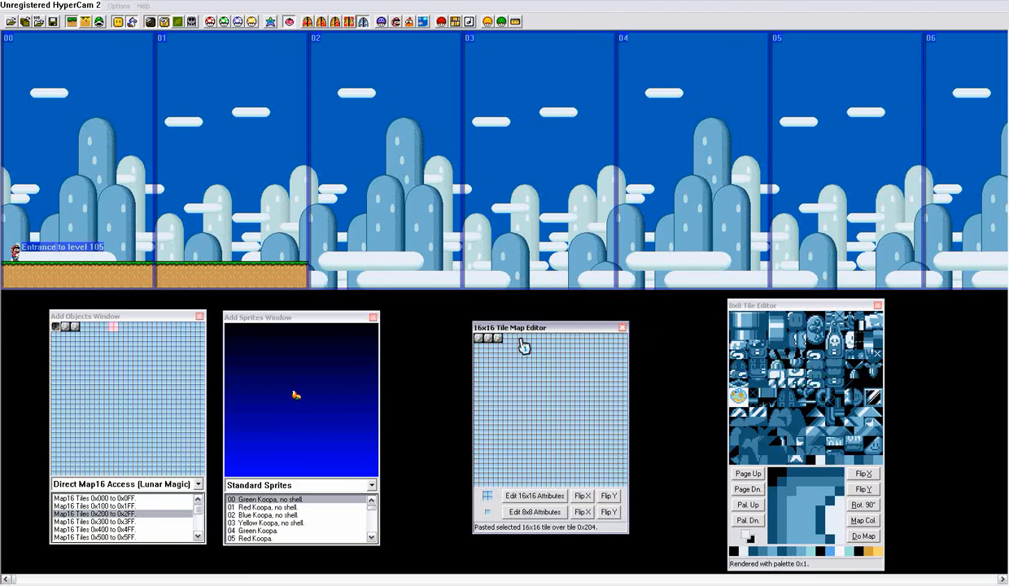
click(479, 341)
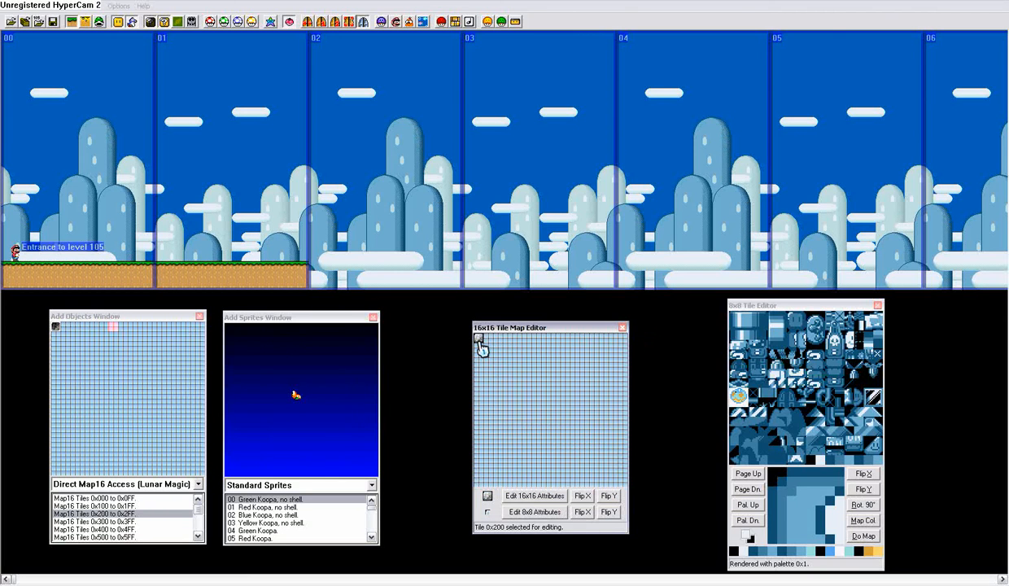
Place custom tile 0x200 above the ground near the entrance and confirm saving Map16
click(534, 495)
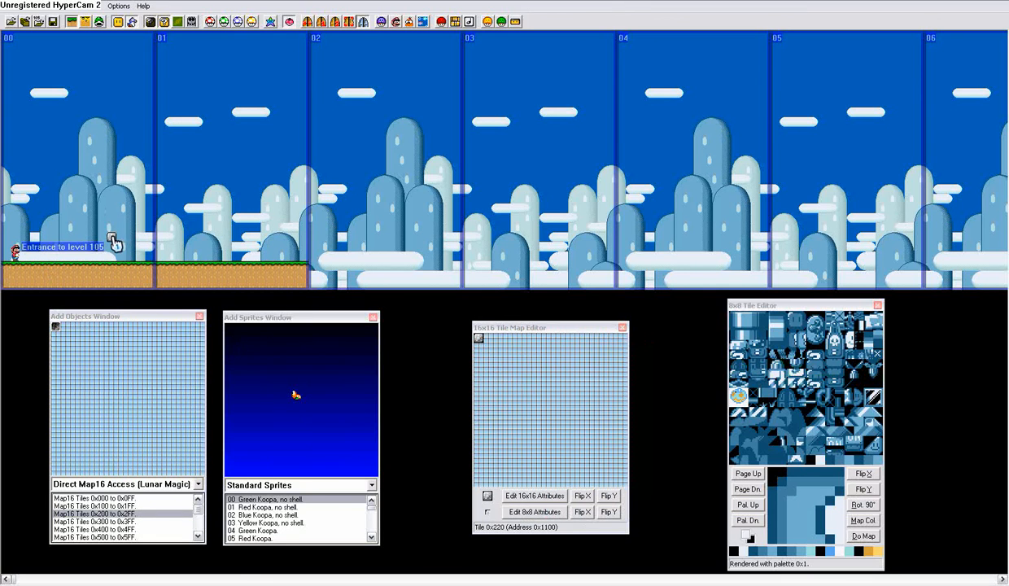
mouse_move(113, 244)
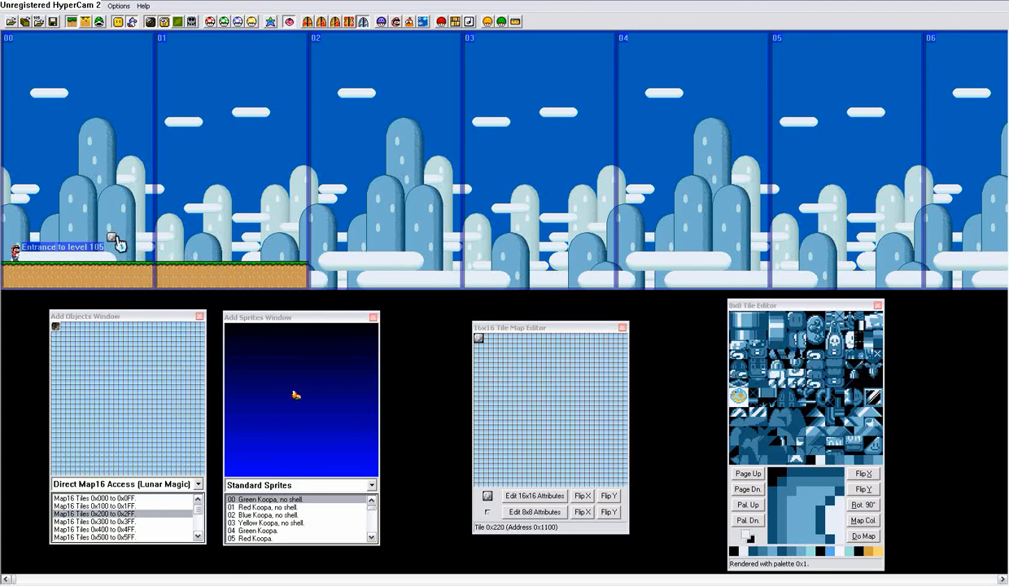
mouse_move(512, 320)
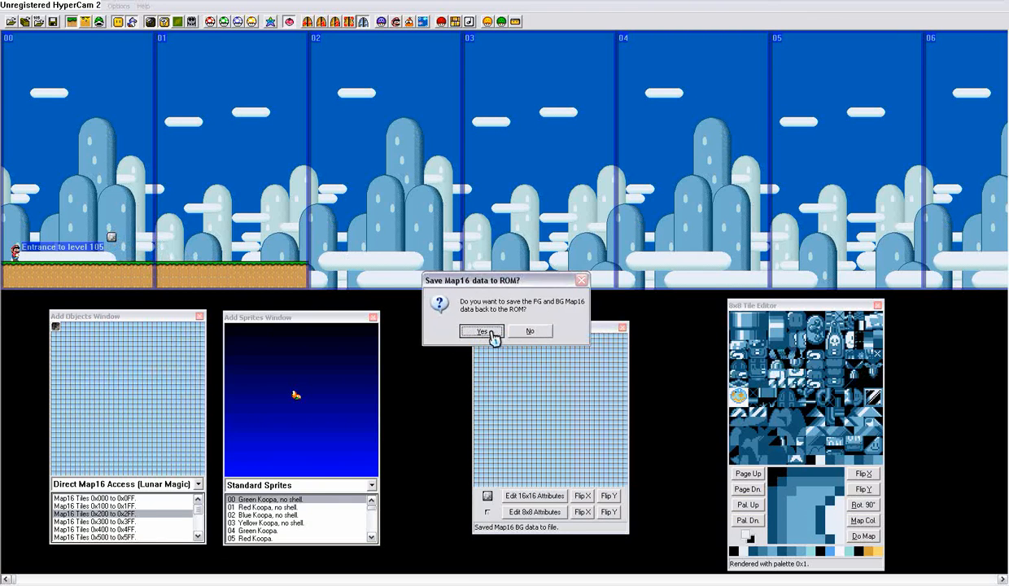
click(481, 332)
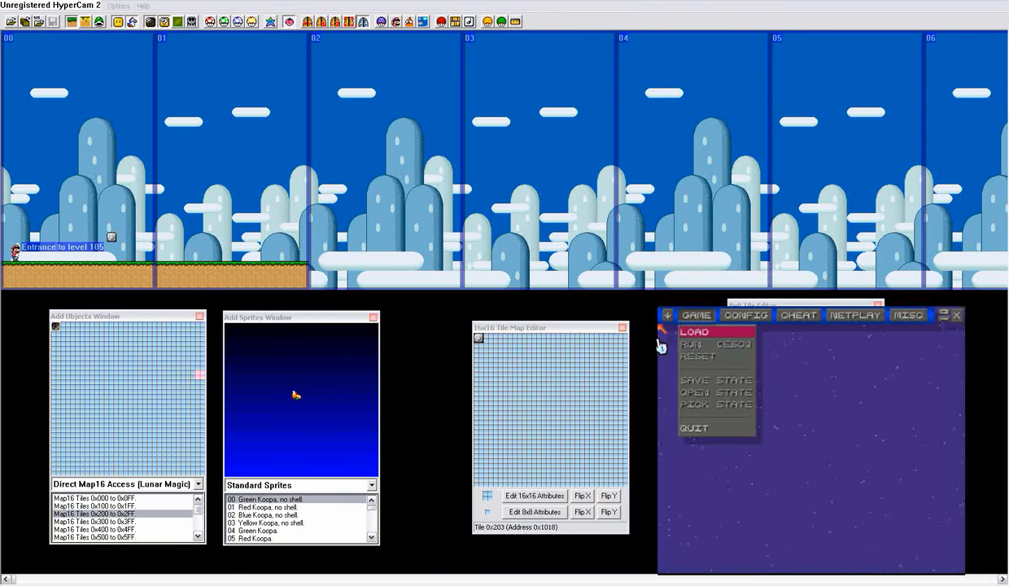
mouse_move(692, 343)
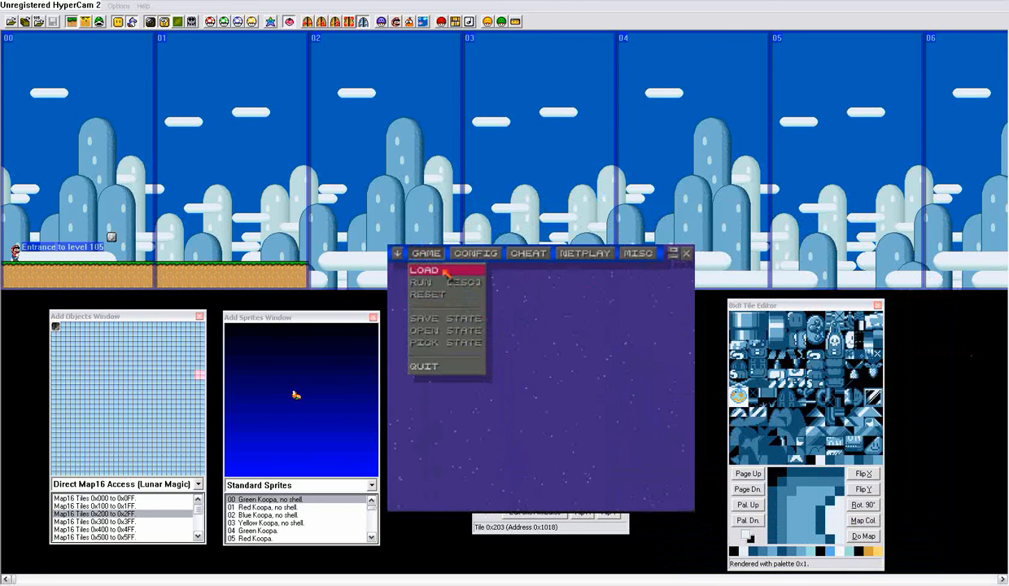
mouse_move(446, 319)
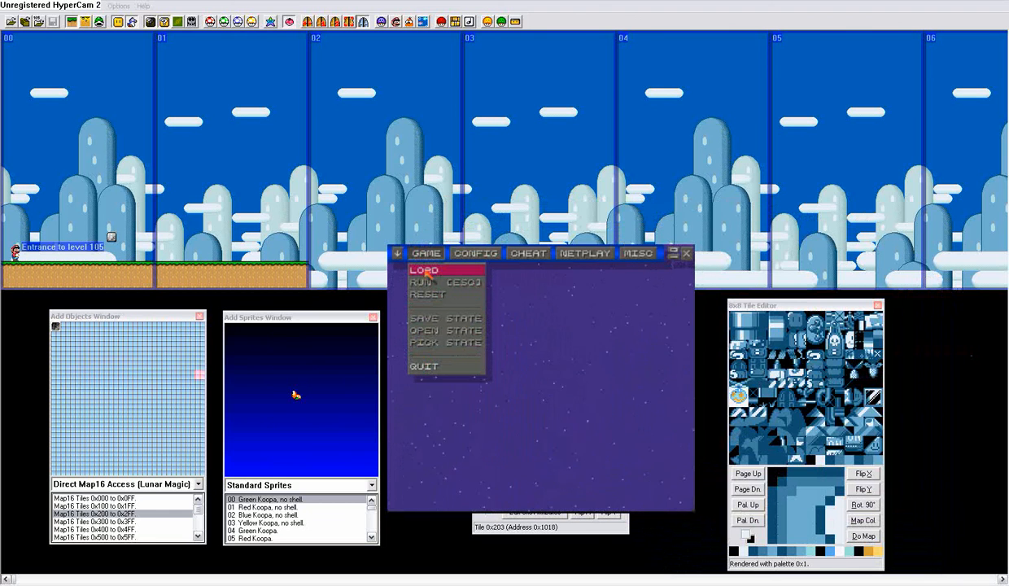
View the ZSNES Game > Load file list, then the Config > Input player 1 key mappings
click(424, 270)
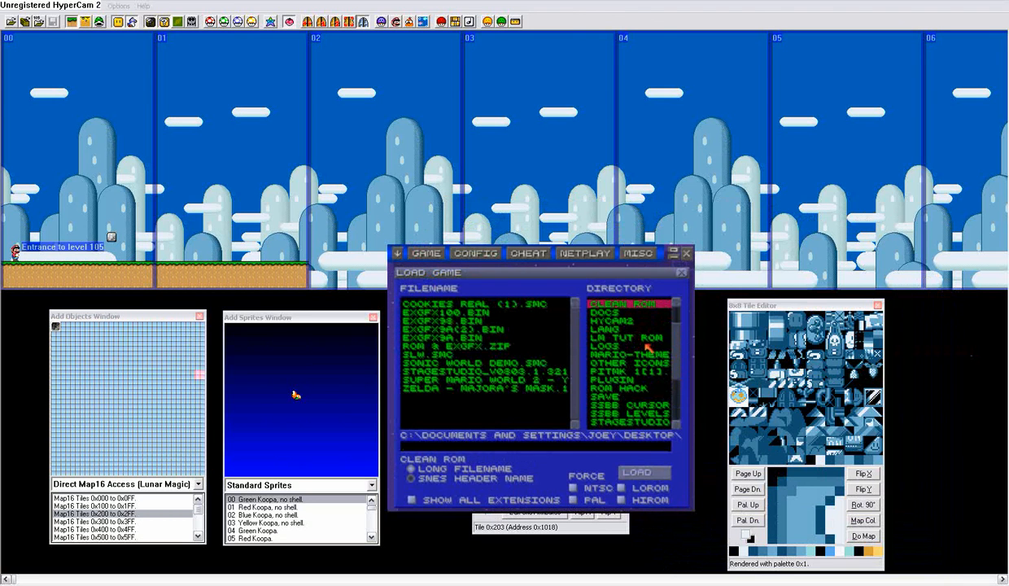
click(642, 472)
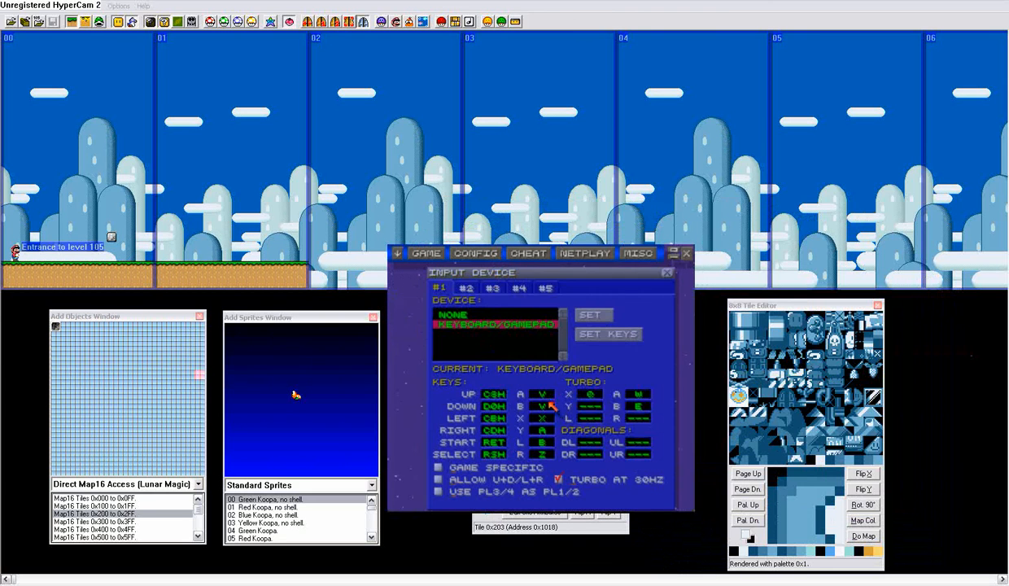
click(476, 253)
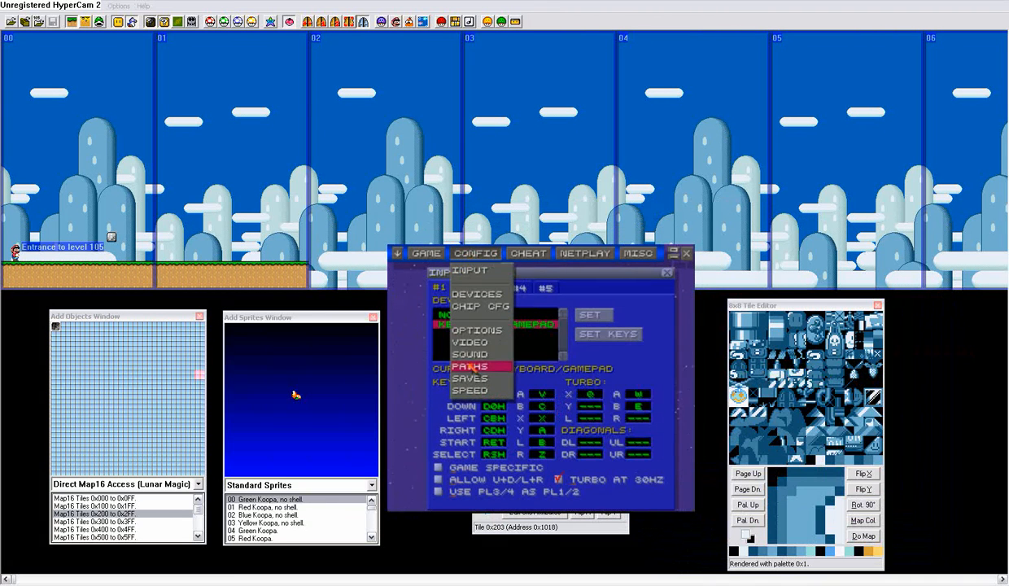